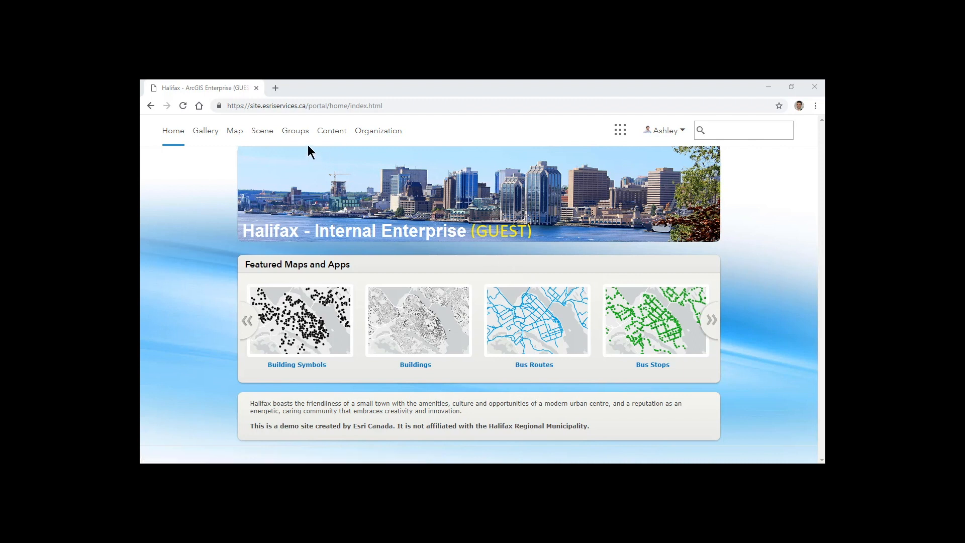
Go to Groups and open the Internal Parks group overview, reviewing its members and collaboration details
click(295, 130)
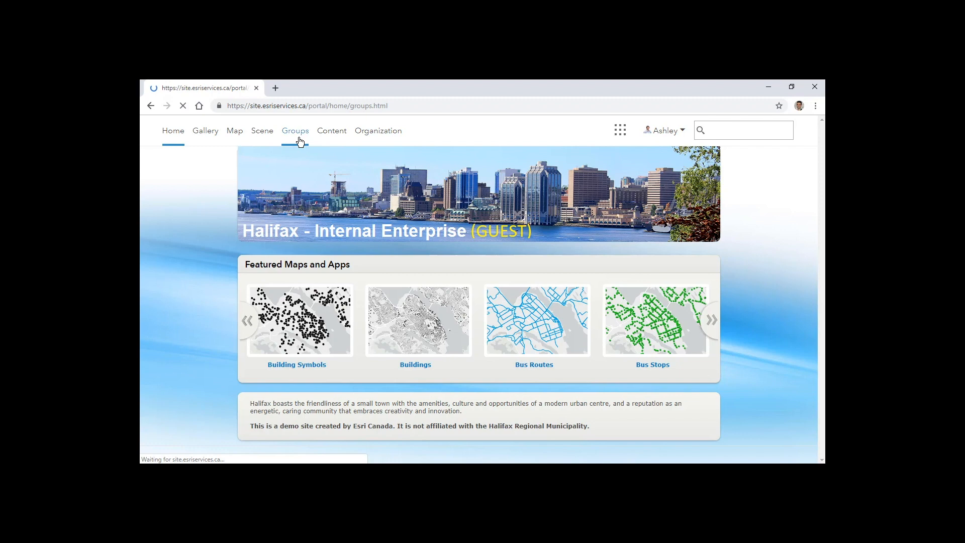
click(294, 131)
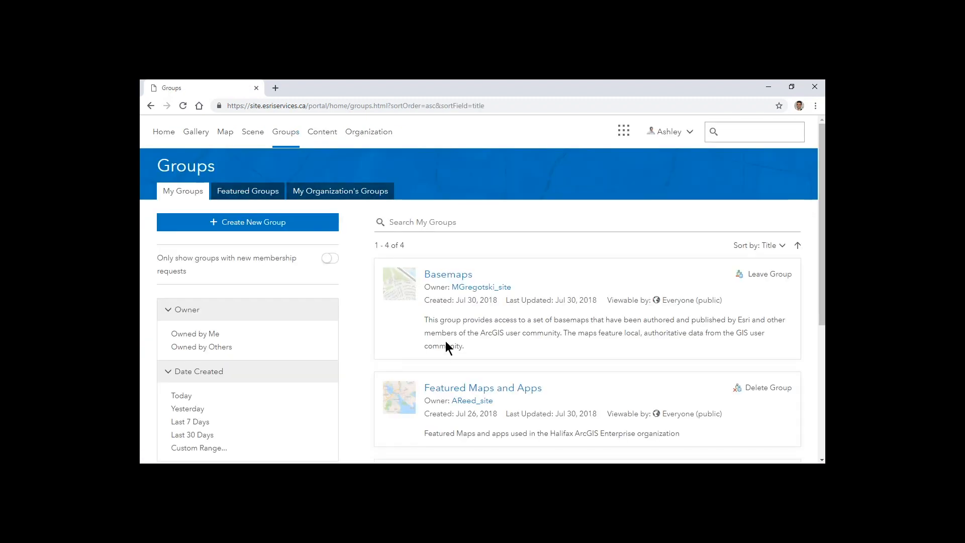
click(454, 325)
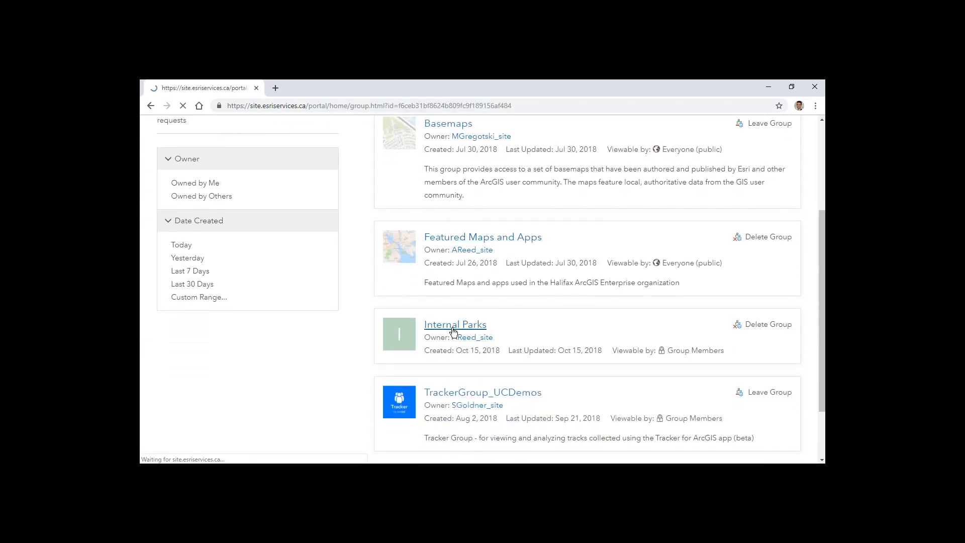
click(454, 325)
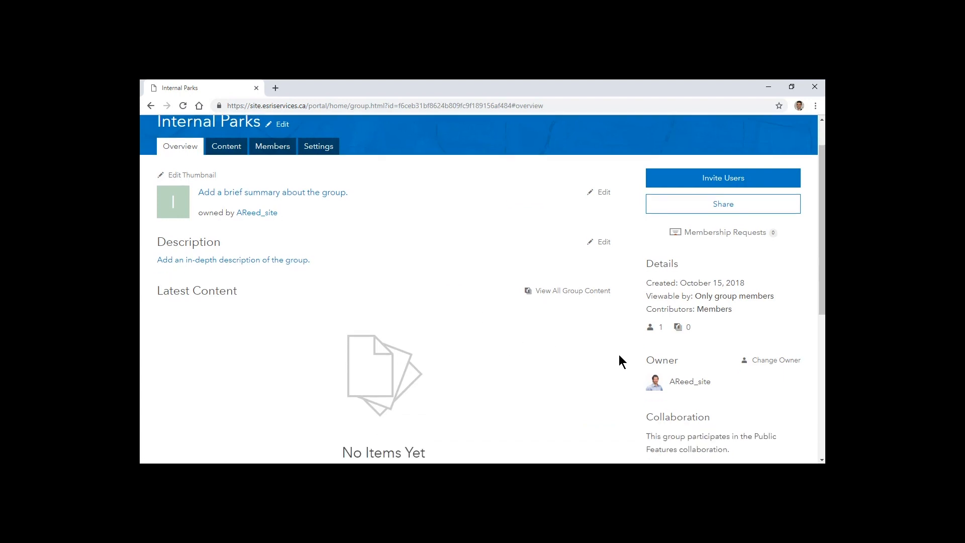
scroll(down, 3)
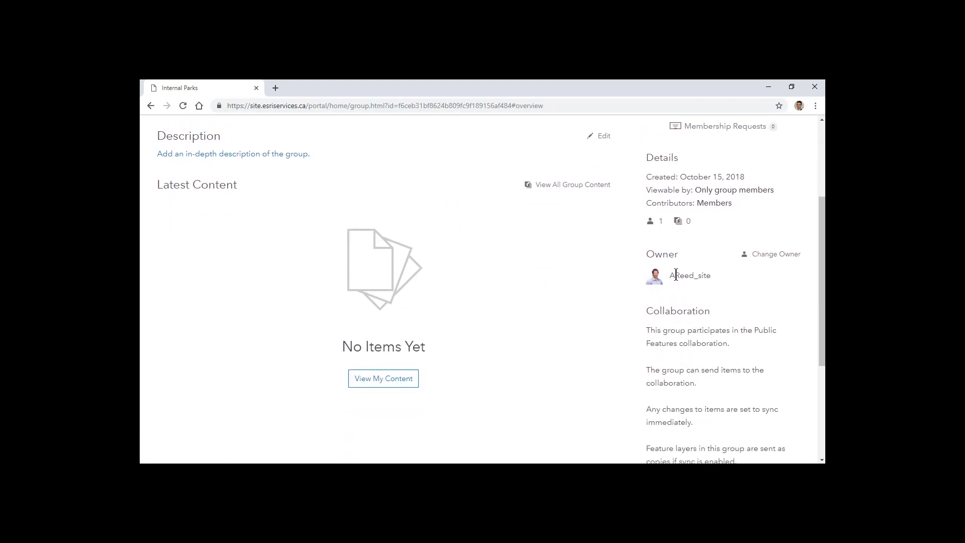
scroll(up, 3)
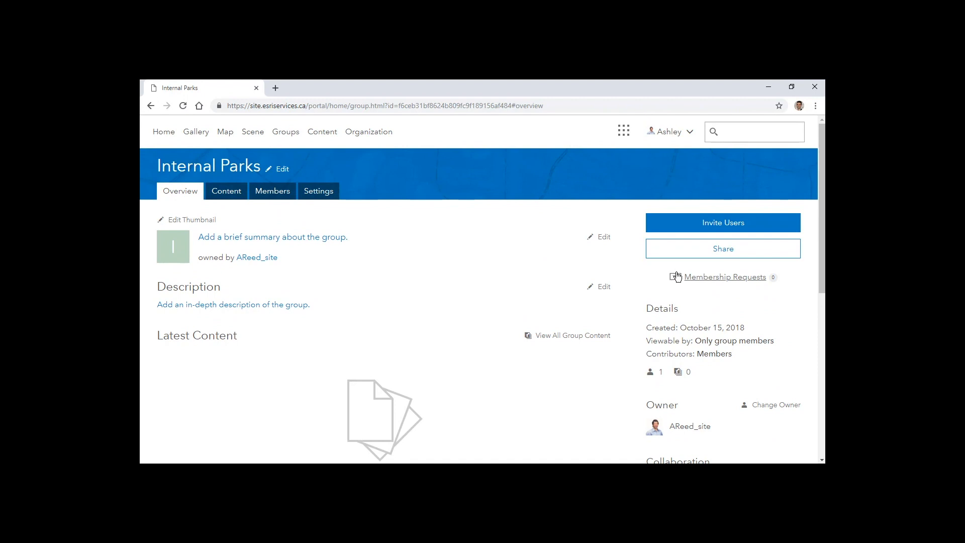
click(723, 222)
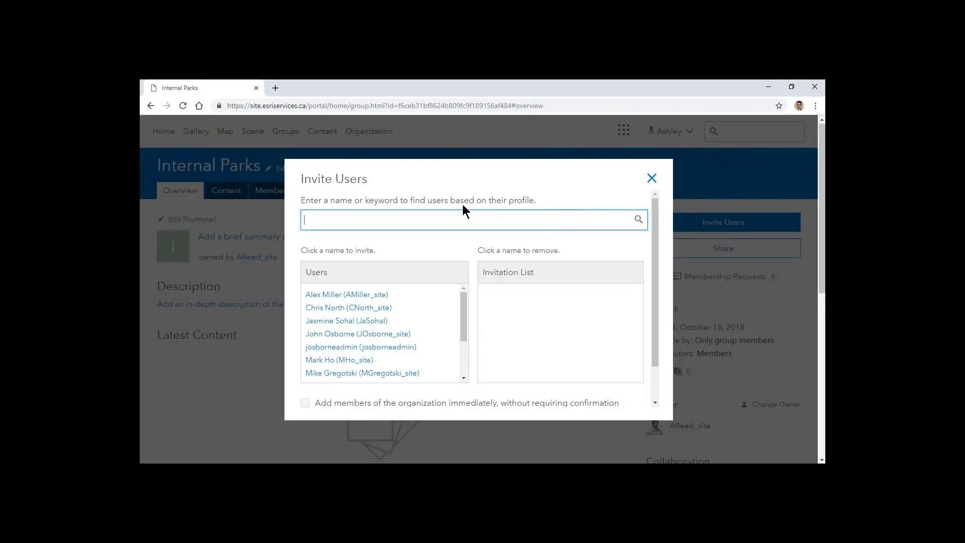
text(Quinn)
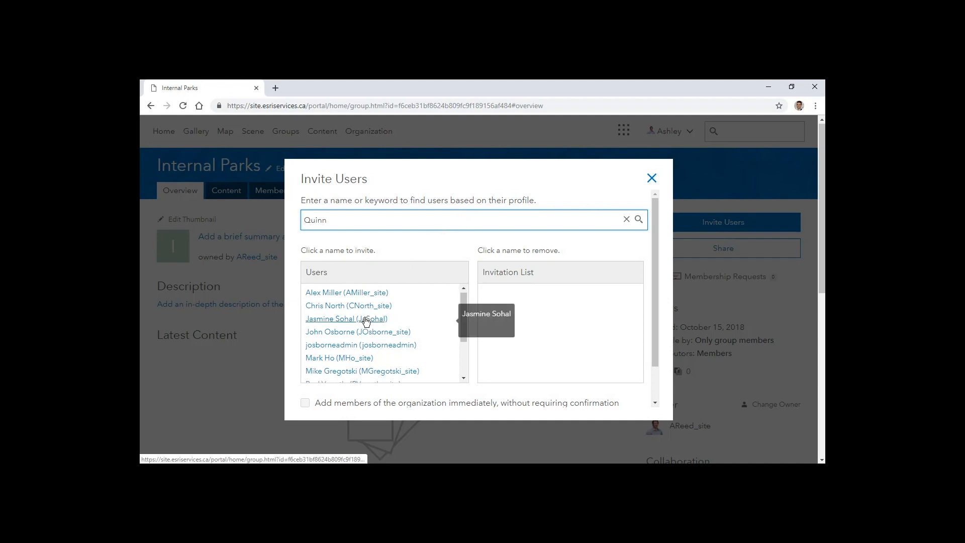
click(348, 349)
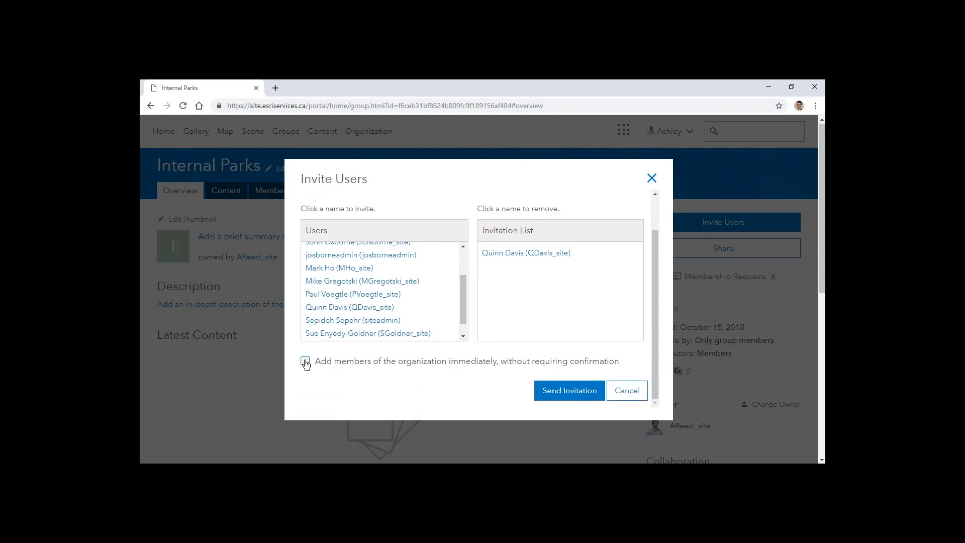
click(305, 361)
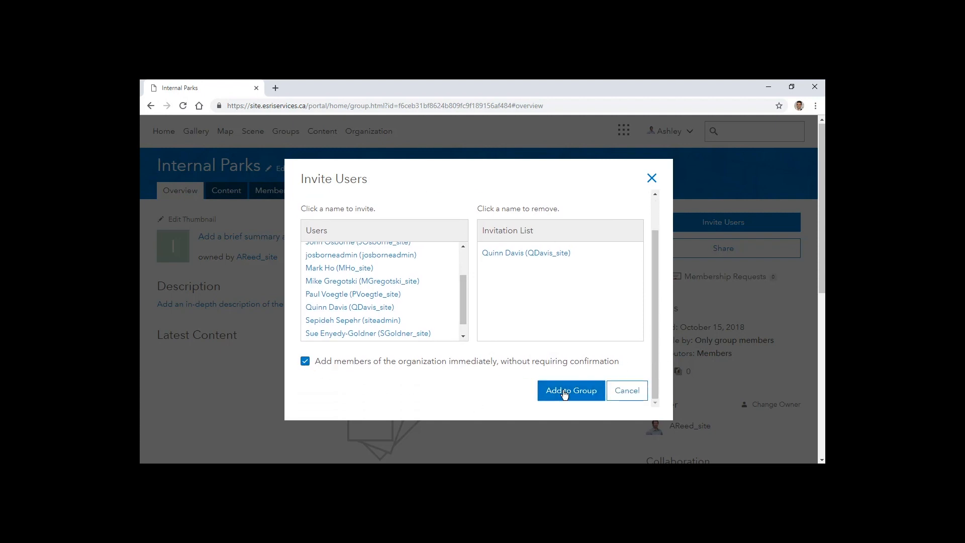
click(570, 389)
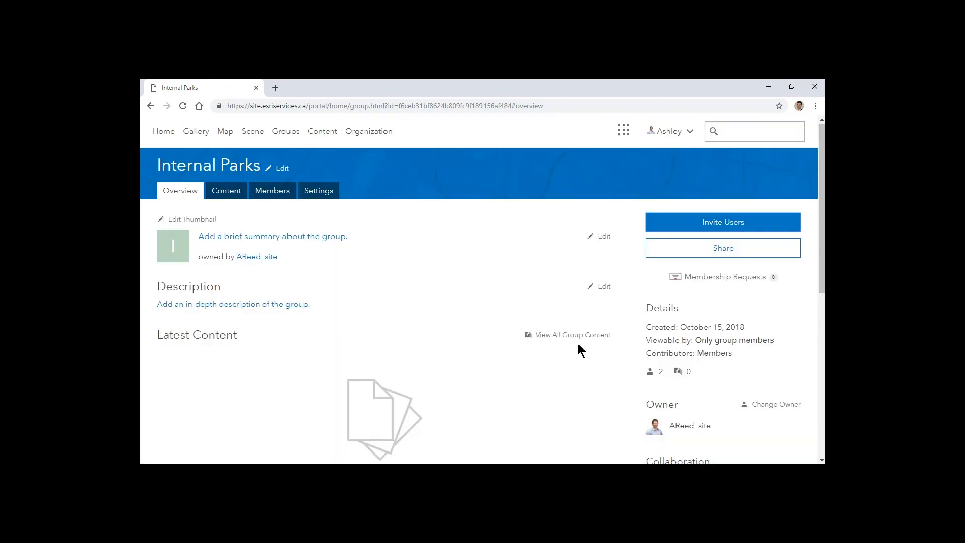
Sign out and sign back in as Quinn using the saved credentials
click(667, 131)
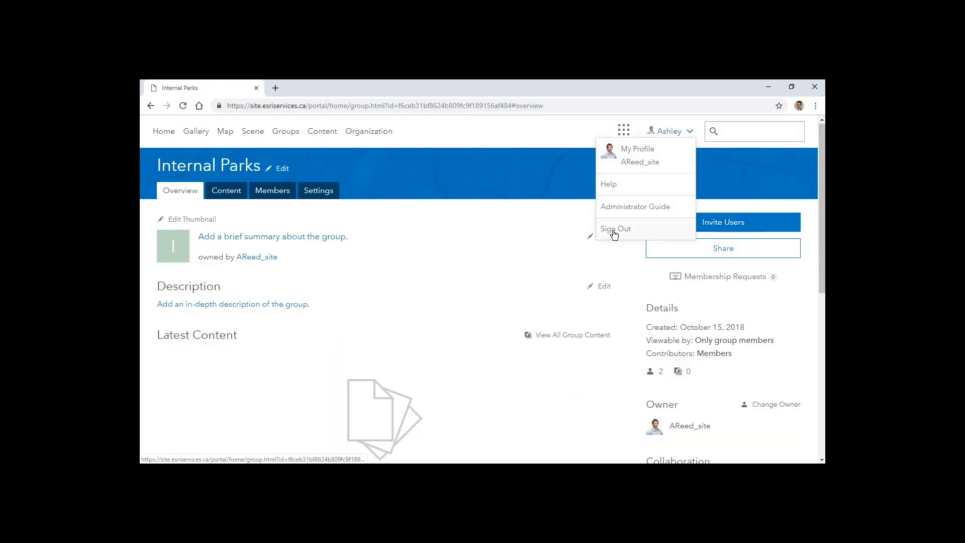
click(615, 228)
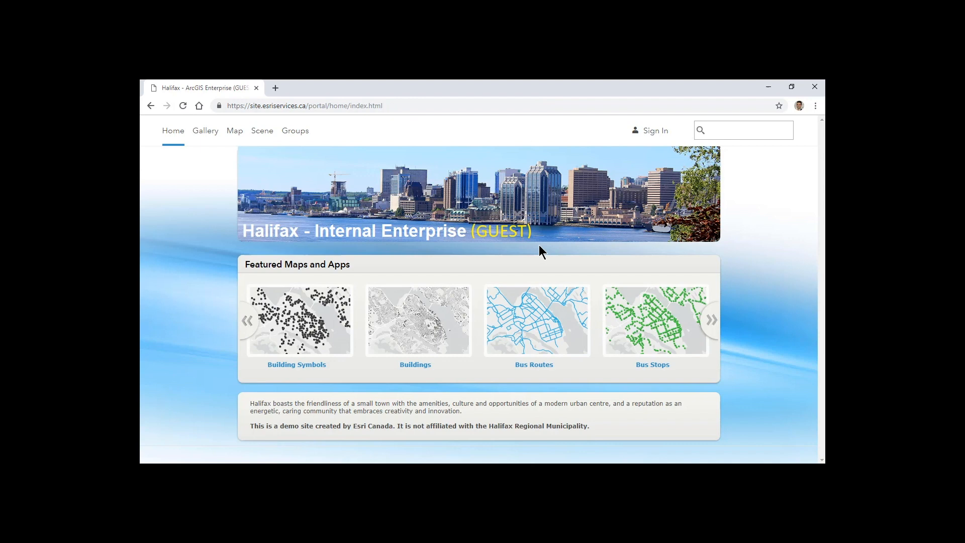
click(655, 131)
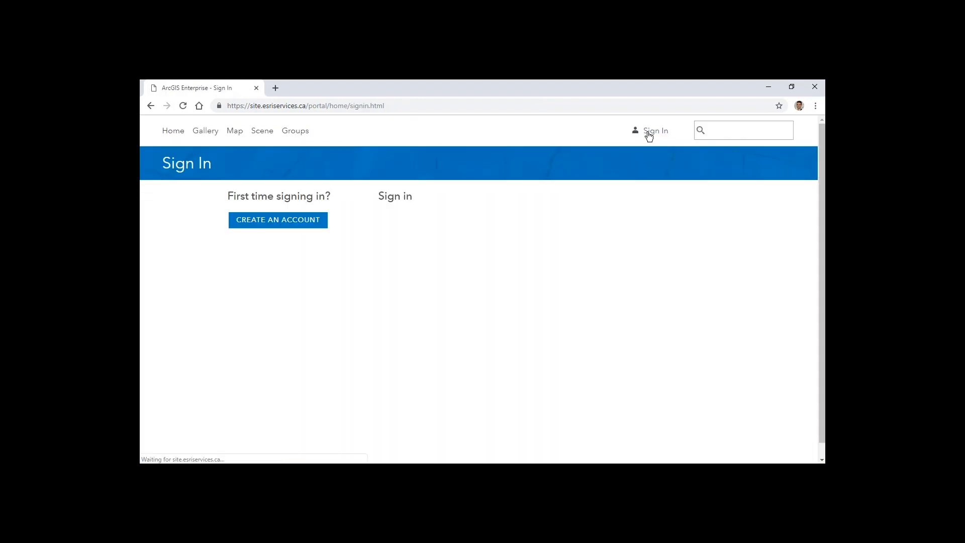
text(Q)
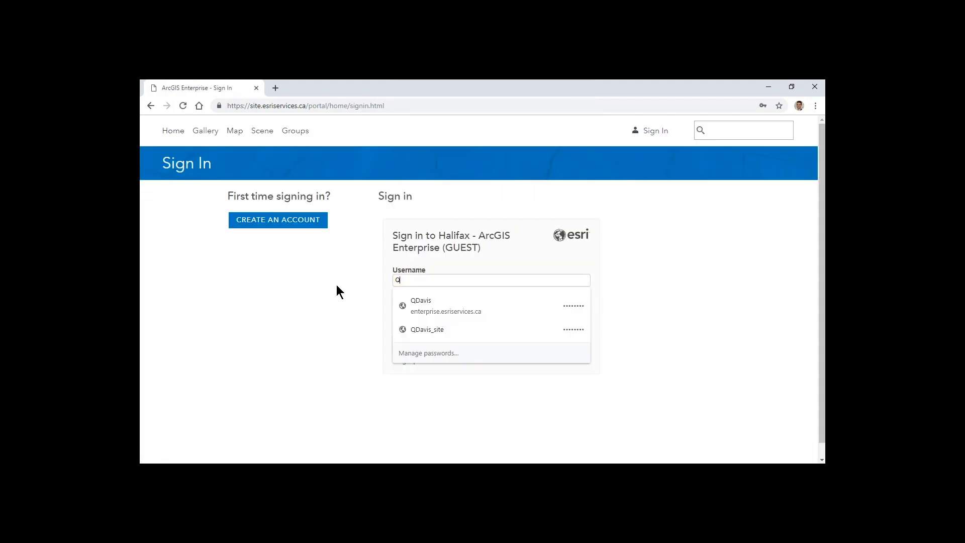
click(426, 330)
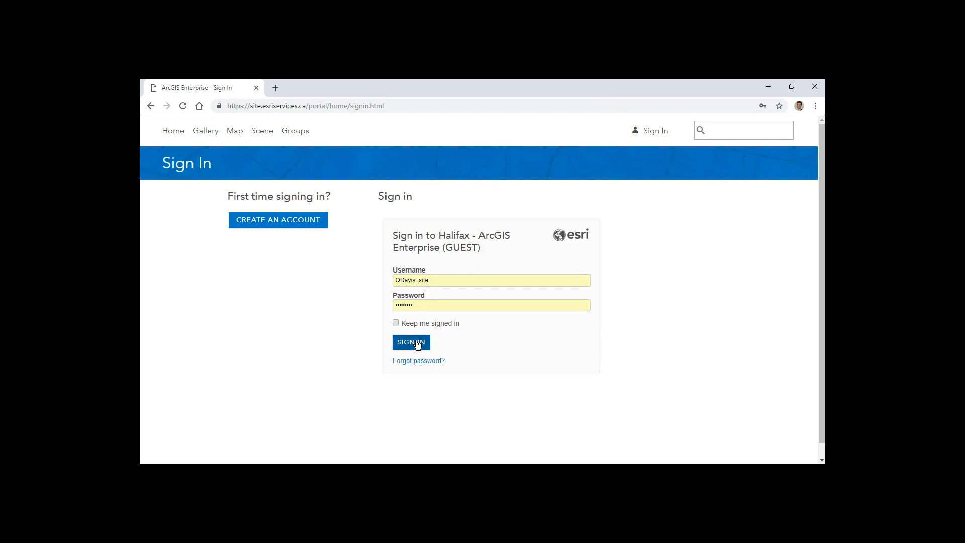
click(410, 342)
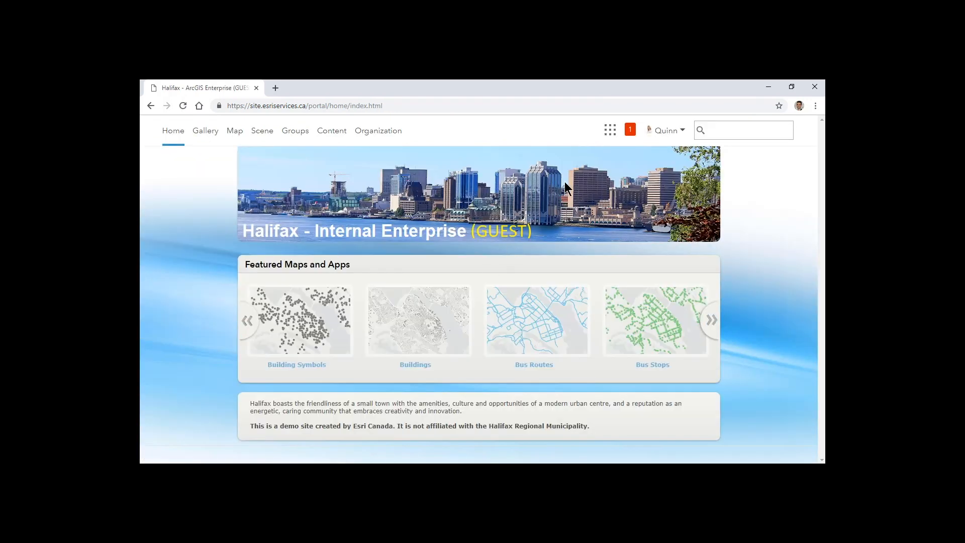
View and dismiss the notification about being added to Internal Parks
click(629, 130)
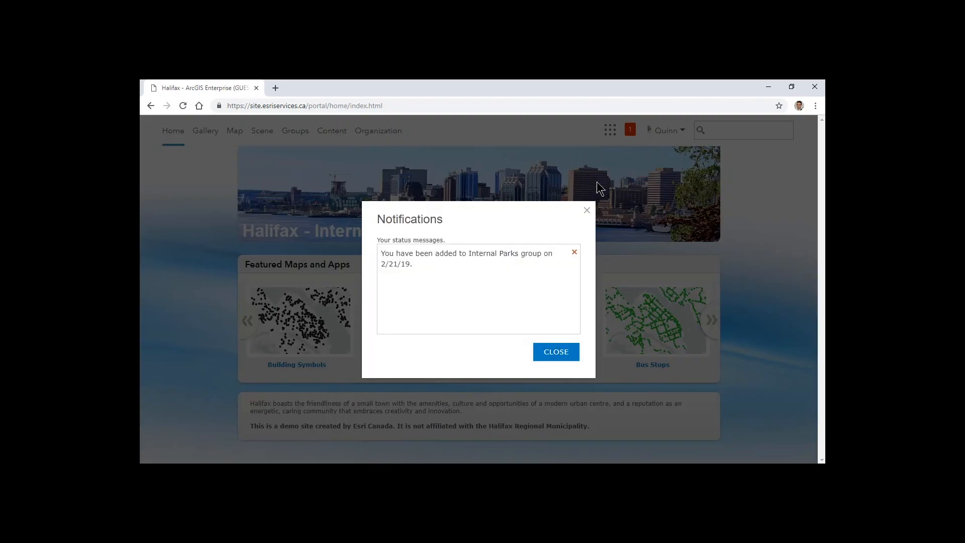
click(554, 352)
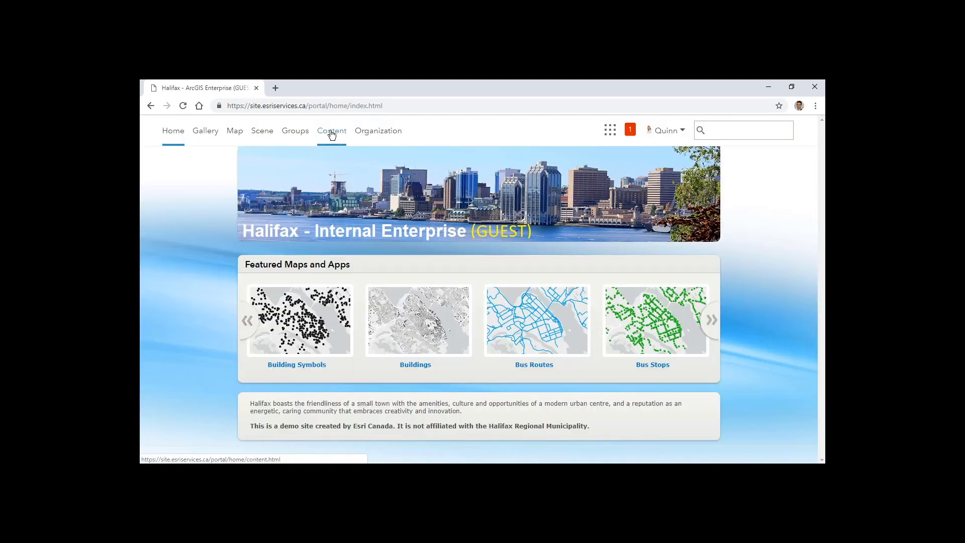
Open the Parks hosted feature layer from Content and show its Visualization map styled by park classification
click(330, 130)
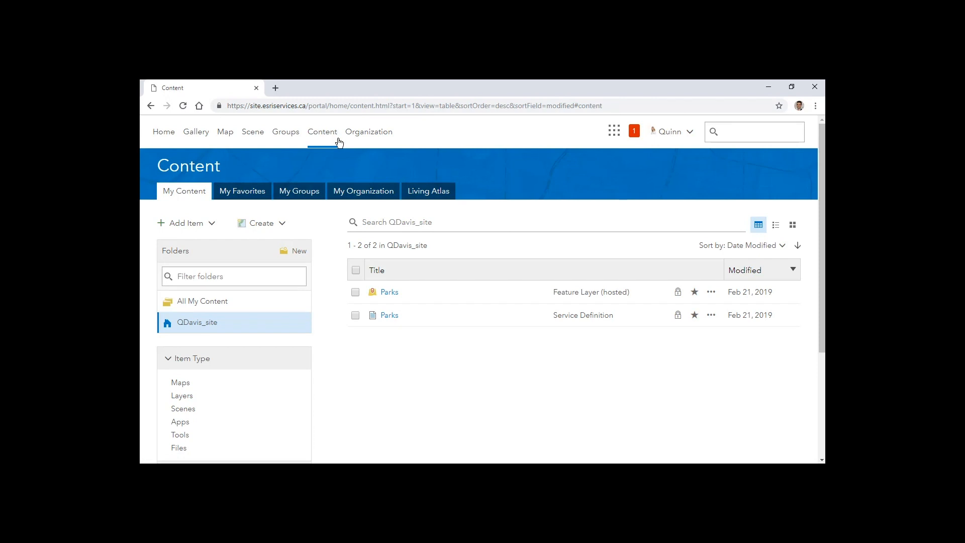
click(388, 291)
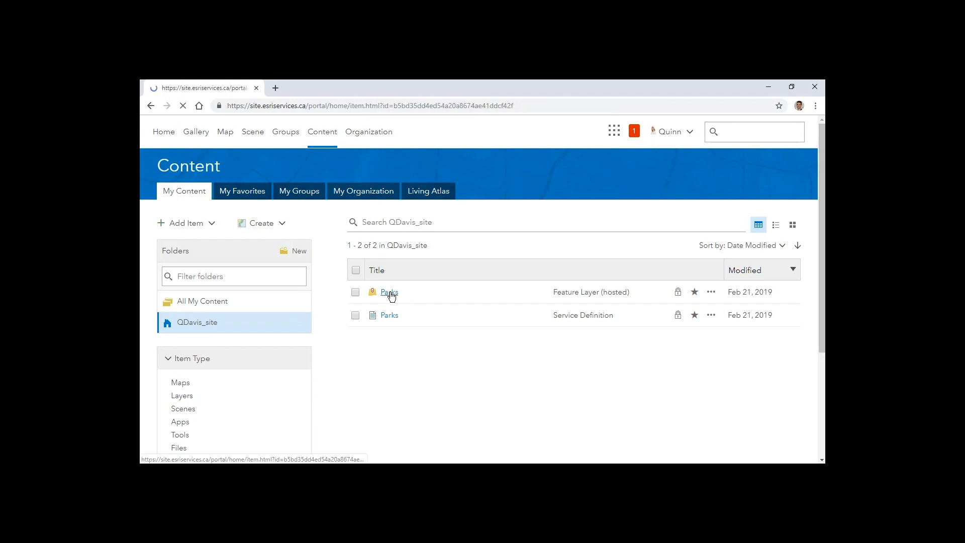
click(389, 291)
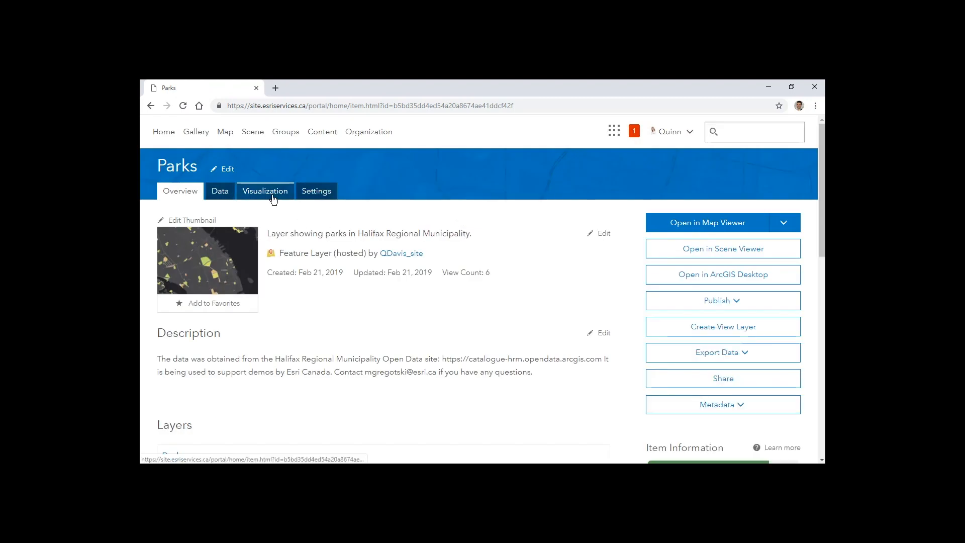
click(264, 191)
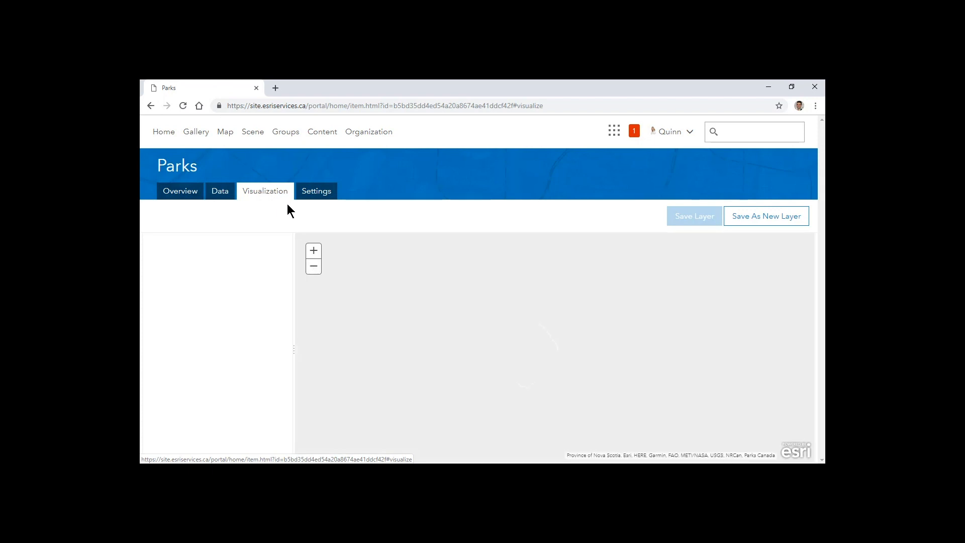
click(264, 191)
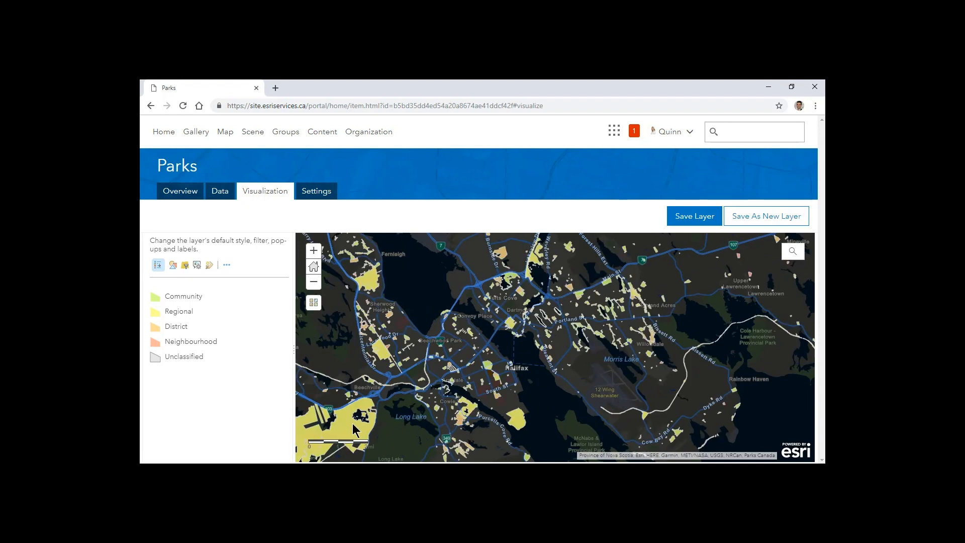
click(354, 424)
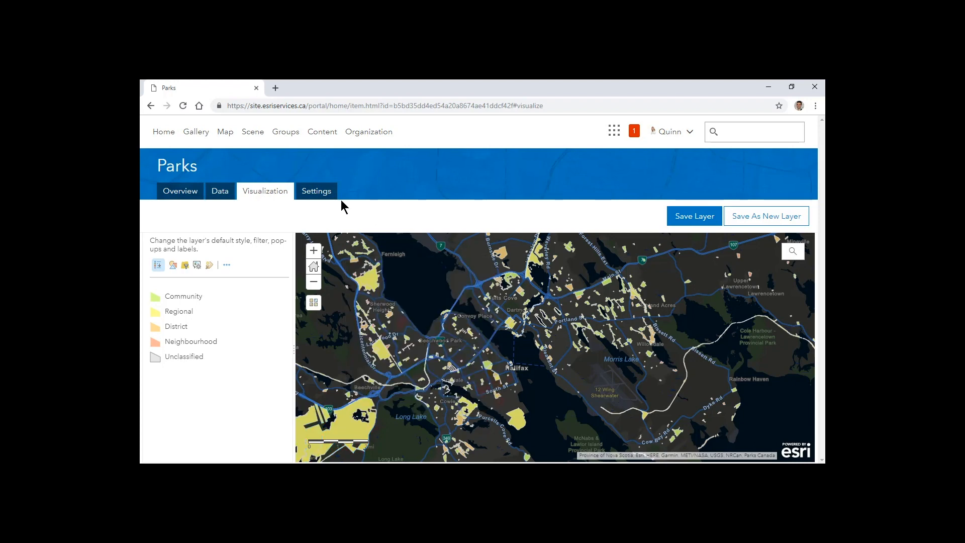
In the Parks layer Settings, enable tracking of who created and last updated features and save
click(316, 191)
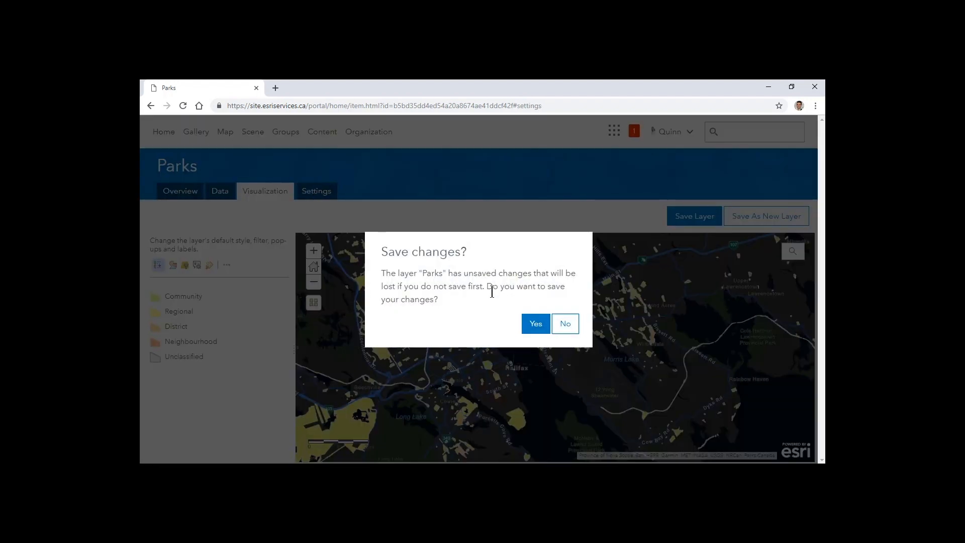
click(564, 324)
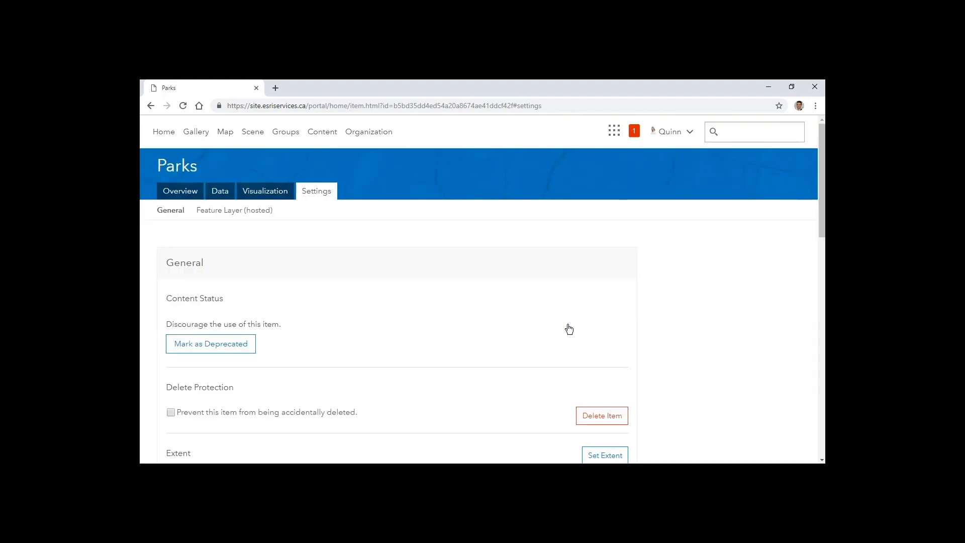
scroll(down, 3)
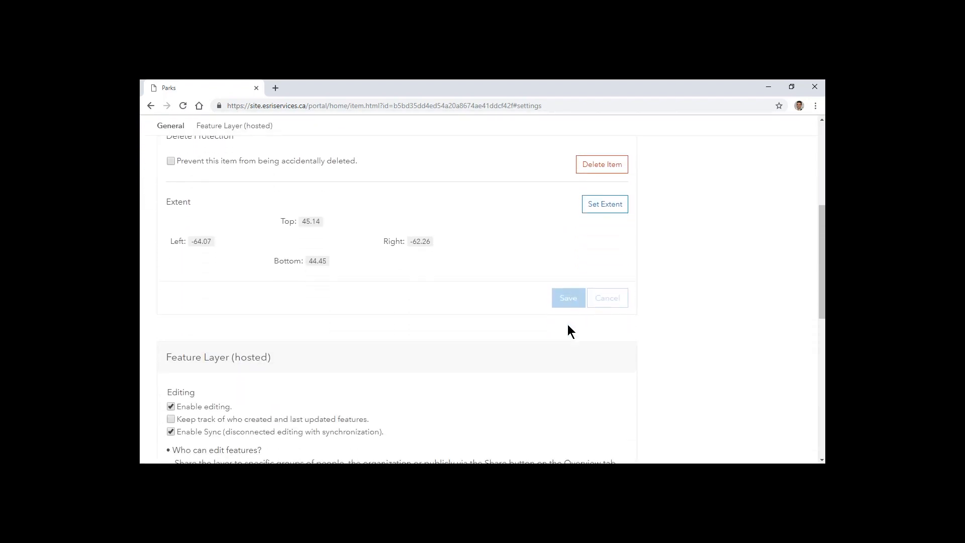
scroll(down, 3)
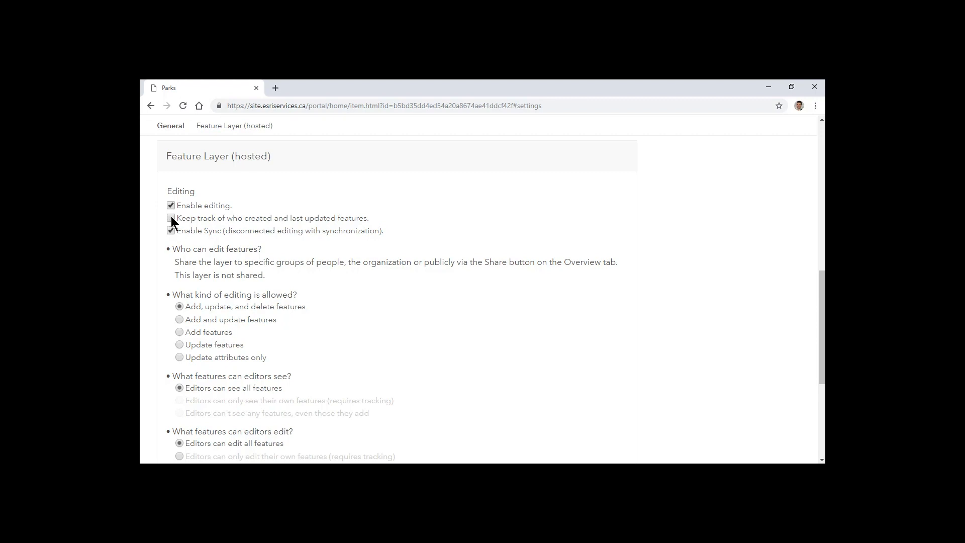
click(171, 218)
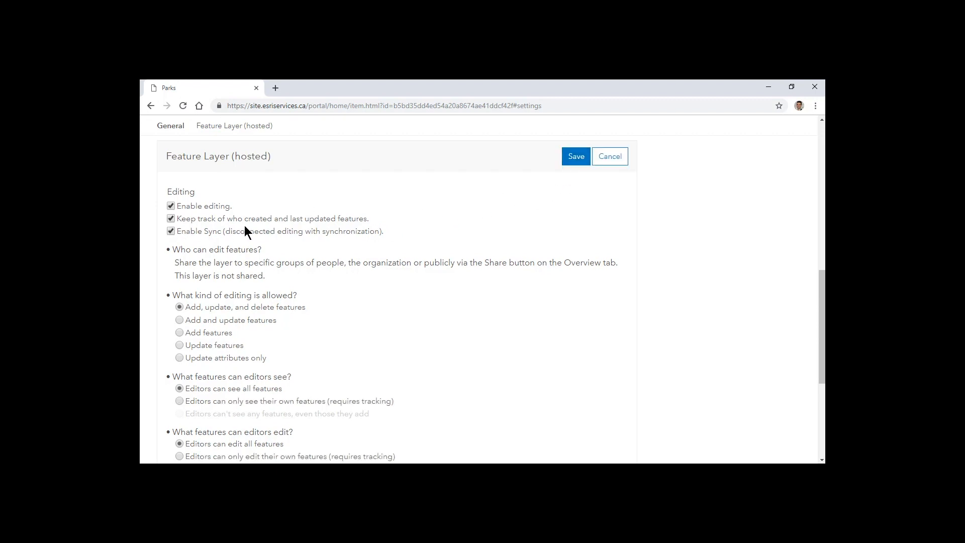
click(575, 156)
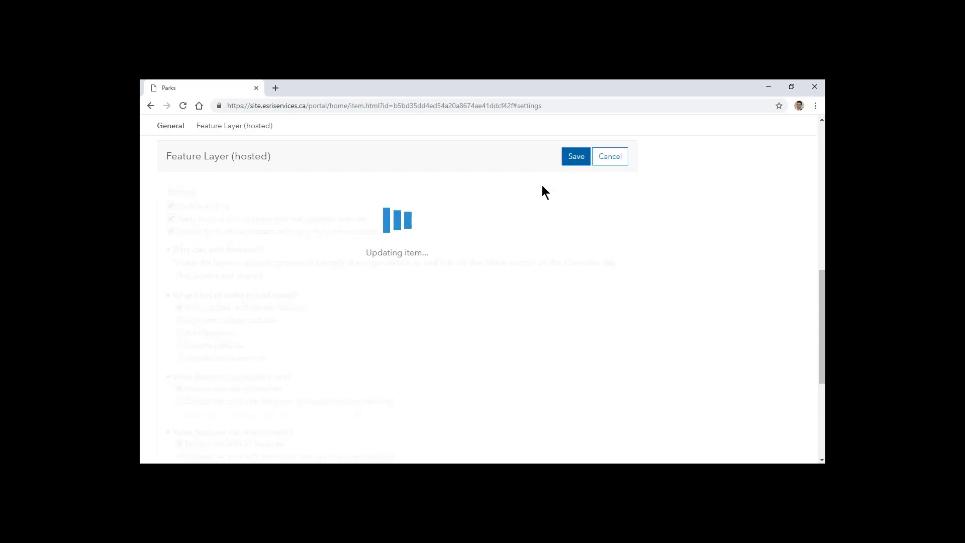
mouse_move(463, 244)
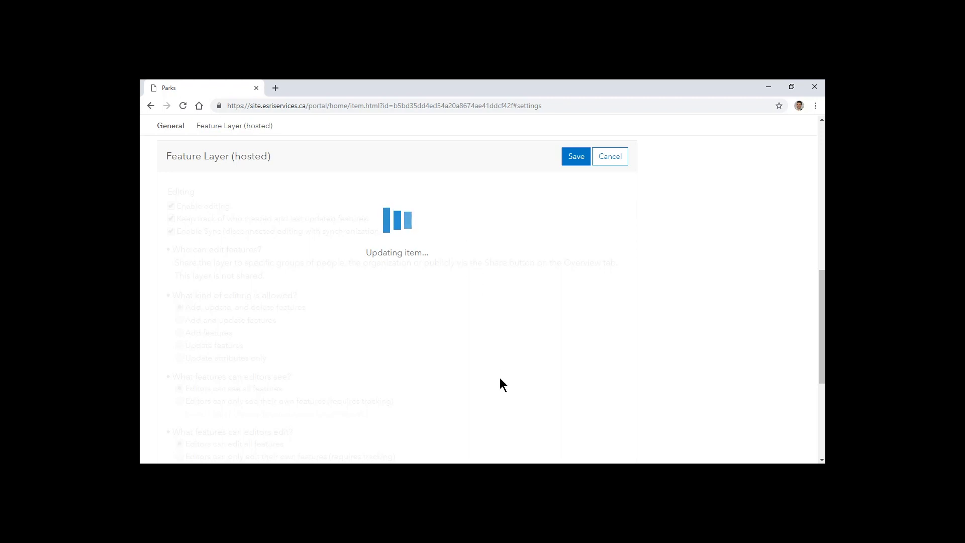
click(575, 156)
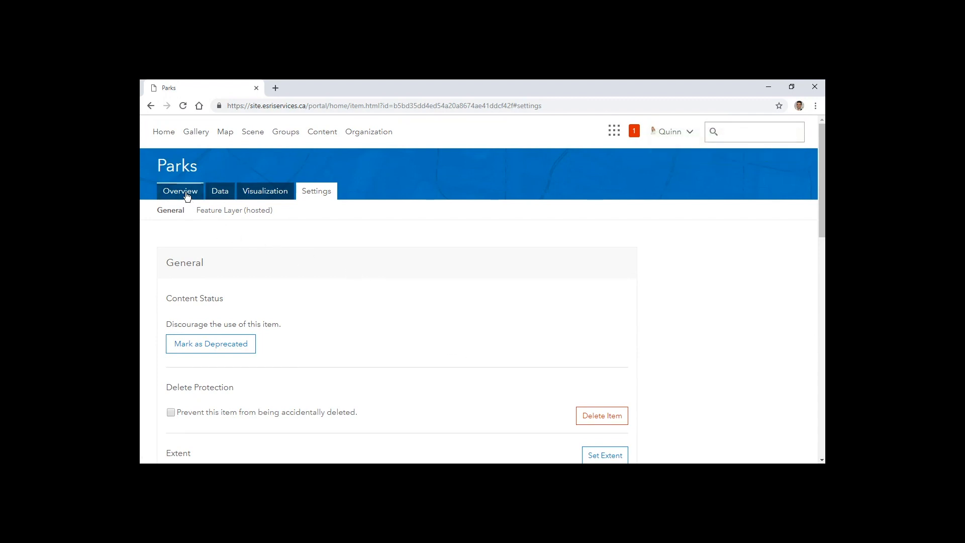
Confirm the Parks layer now appears in the Internal Parks group's latest content
click(180, 191)
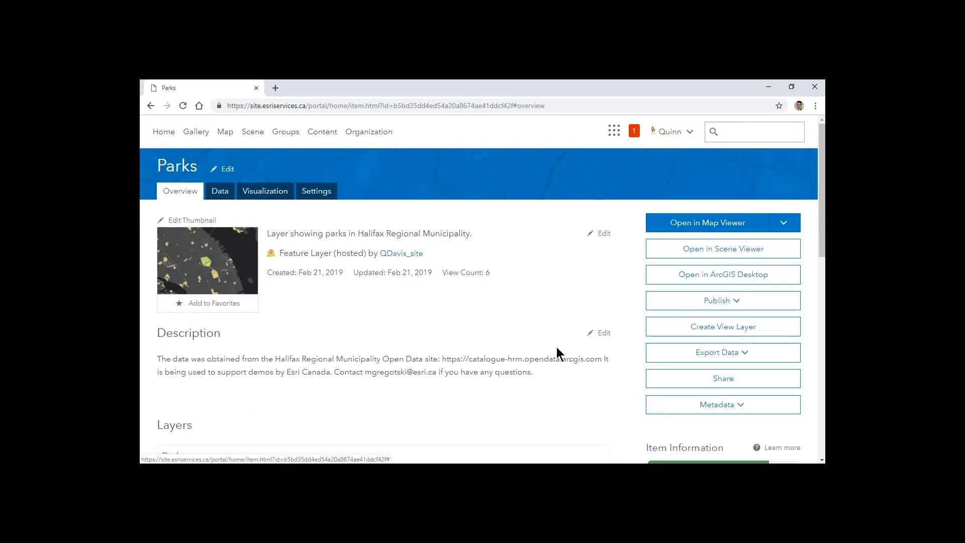
click(722, 378)
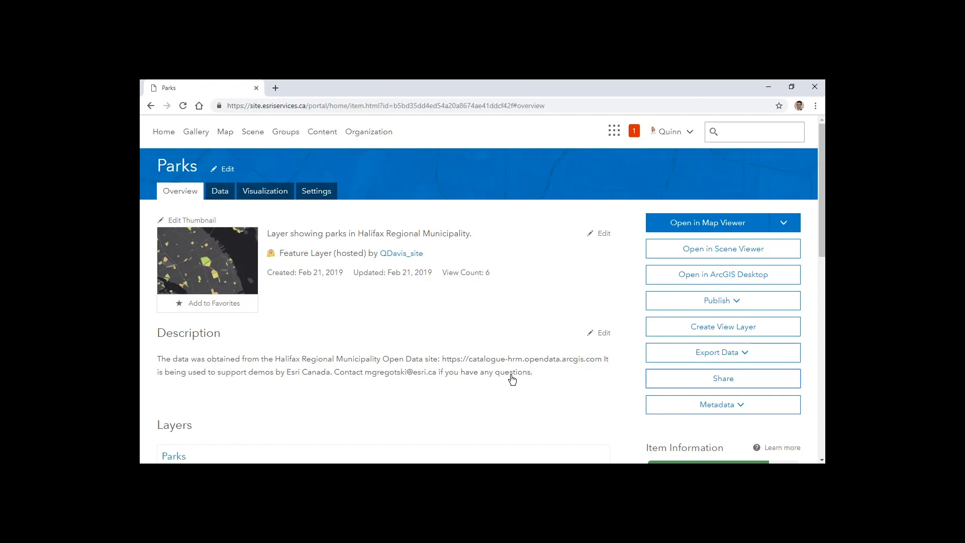
mouse_move(504, 369)
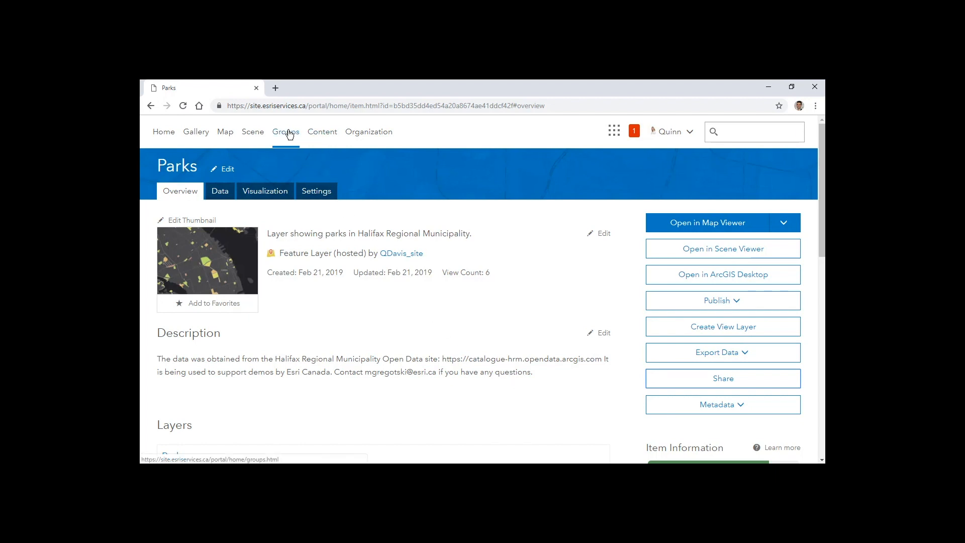
click(284, 132)
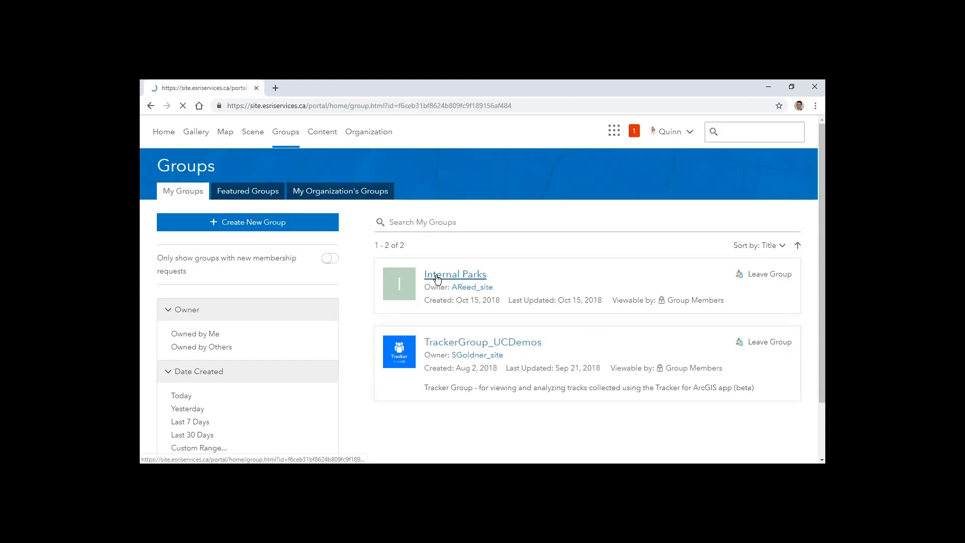
click(454, 273)
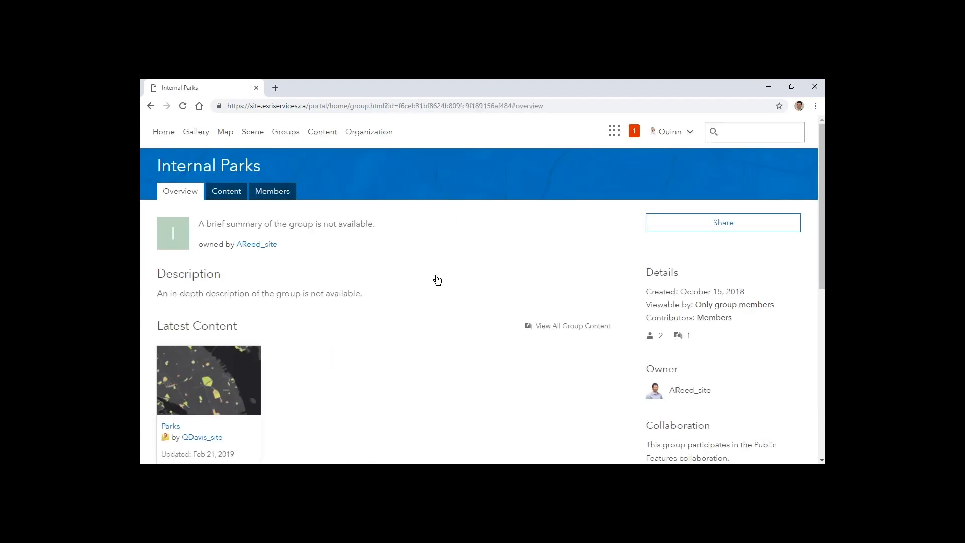
scroll(down, 3)
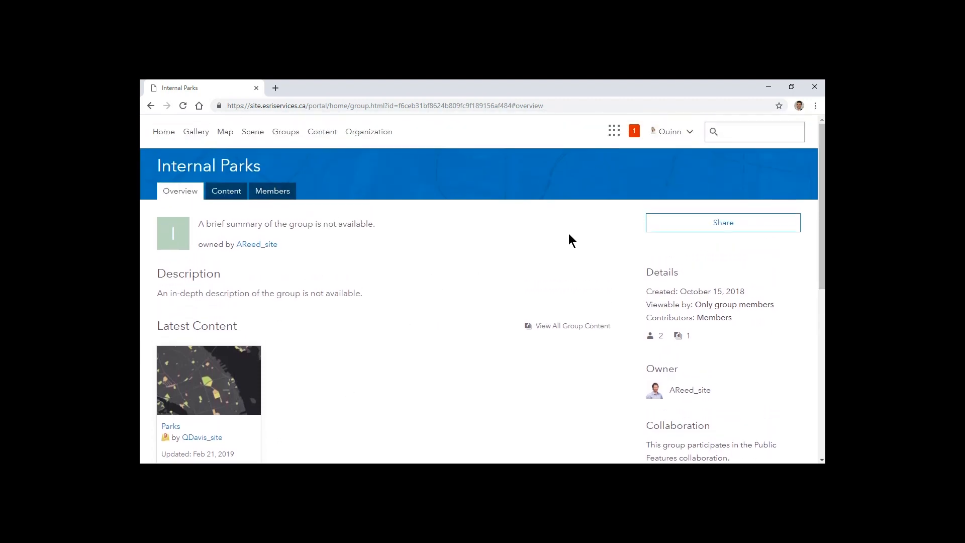
Sign Quinn out of the portal to the guest home page
click(670, 130)
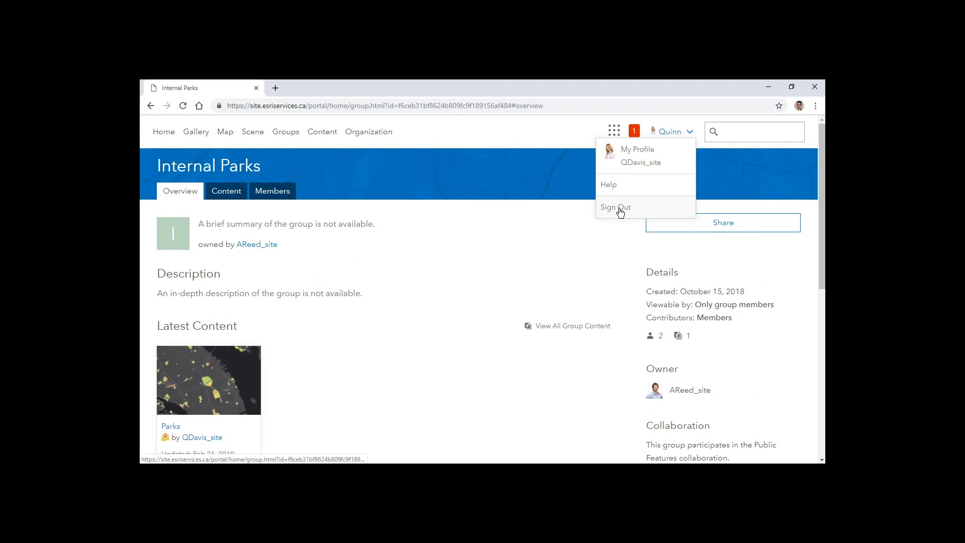
click(615, 207)
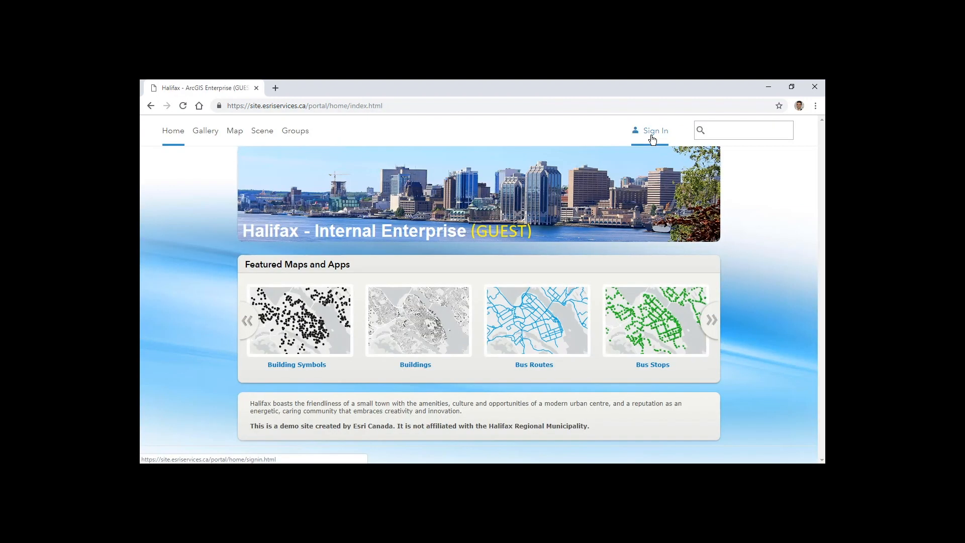
Sign in with the saved administrator credentials for Ashley
click(654, 131)
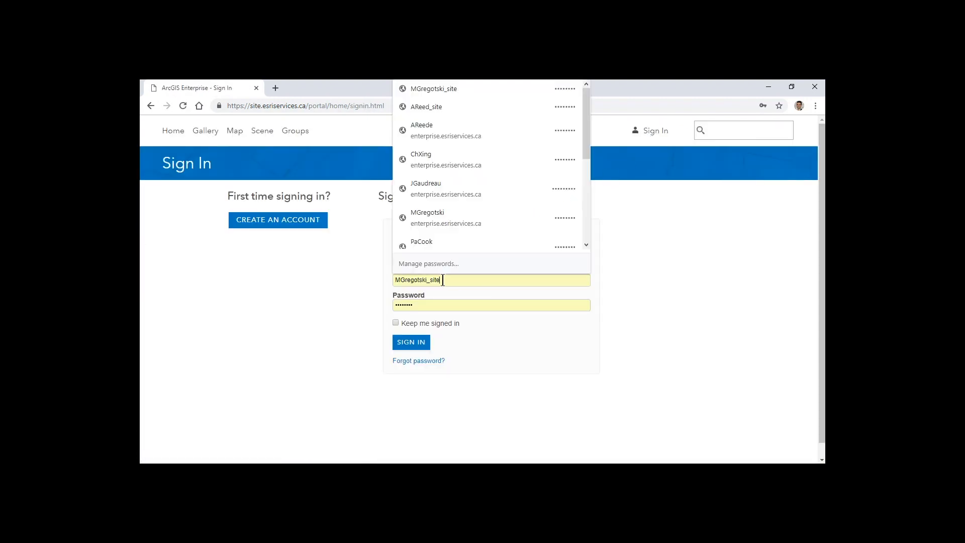
click(426, 106)
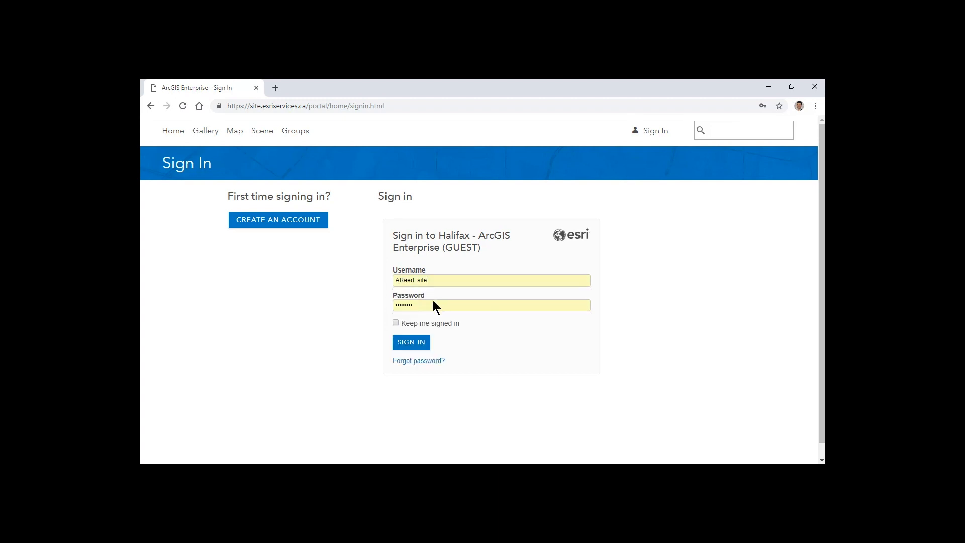
click(410, 342)
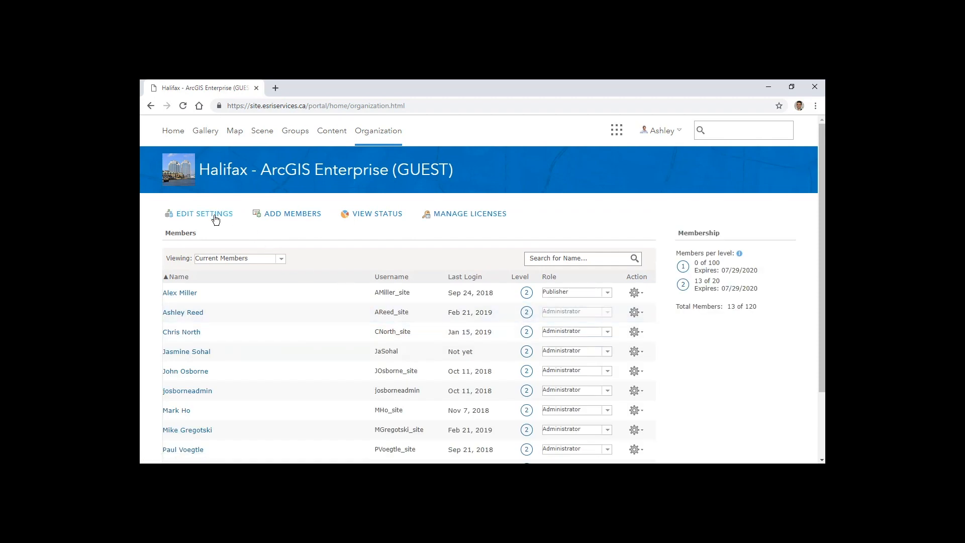
Open the Public Features collaboration and review its Park Layers workspace joined by Internal Parks
click(203, 213)
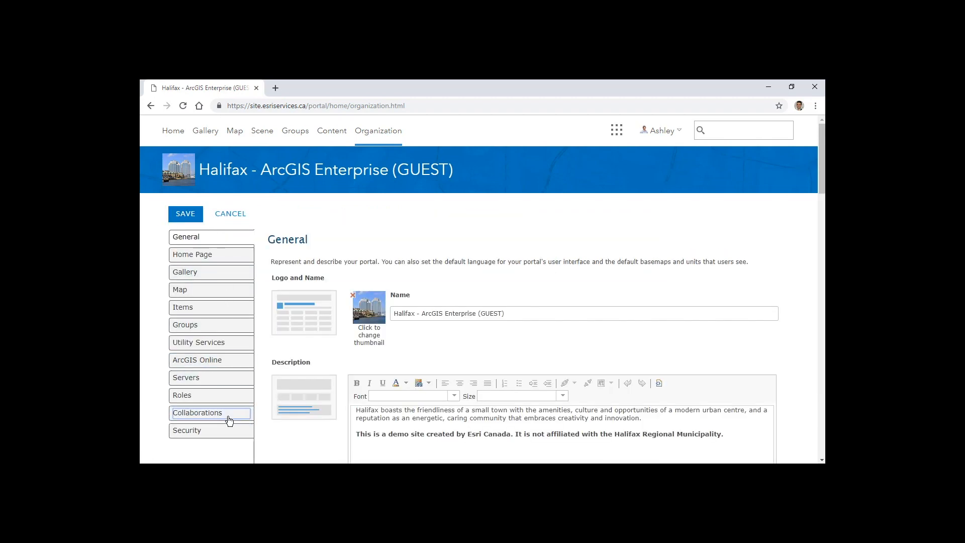
click(210, 412)
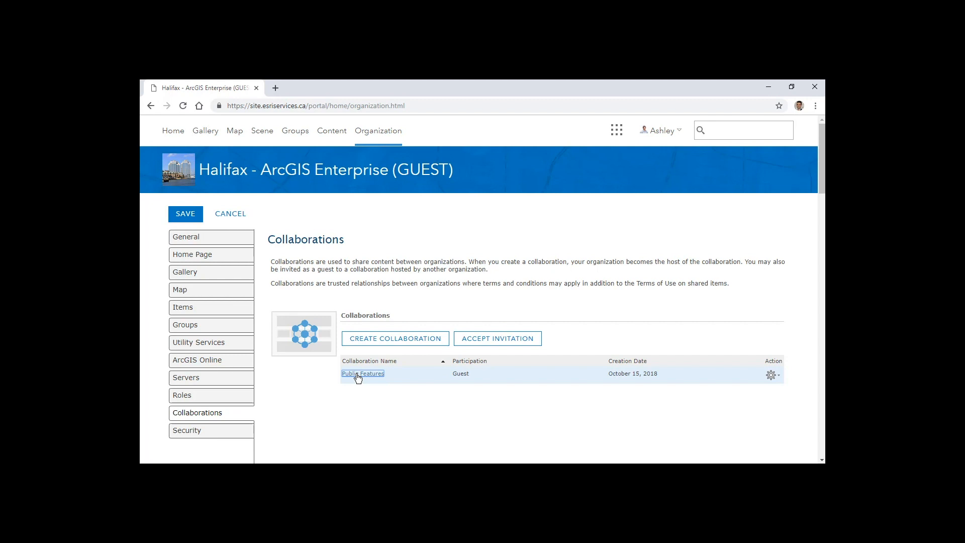
click(362, 374)
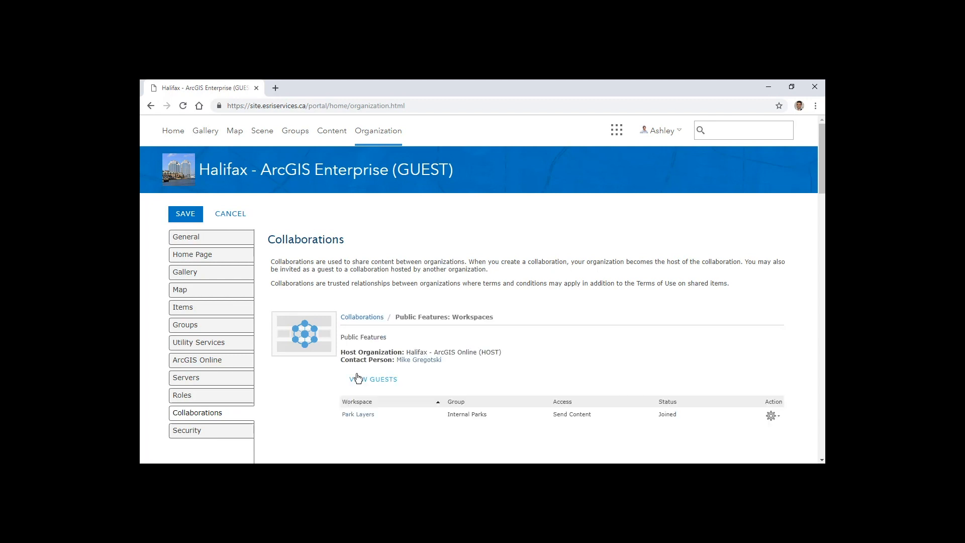
scroll(down, 3)
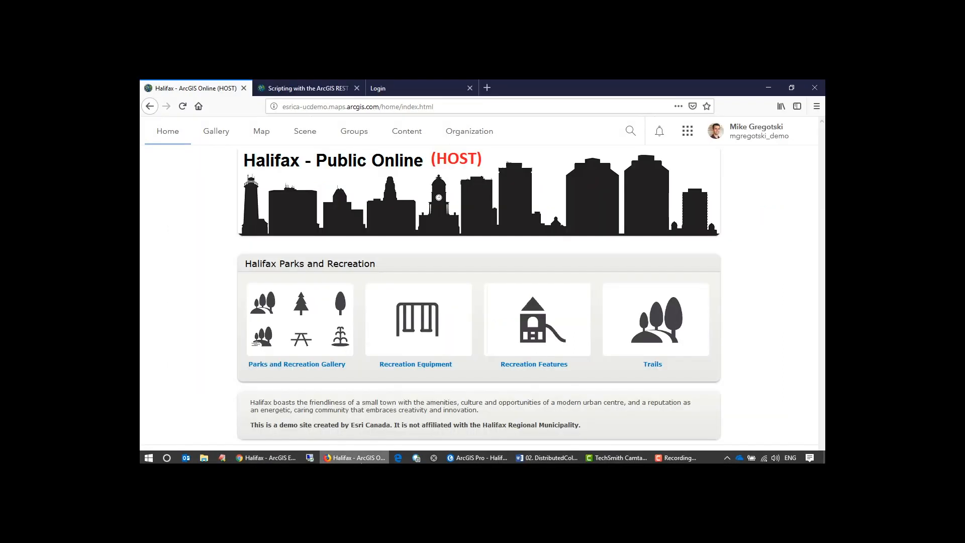
Open the Halifax Parks and Recreation group and its collaborated Parks item
click(755, 131)
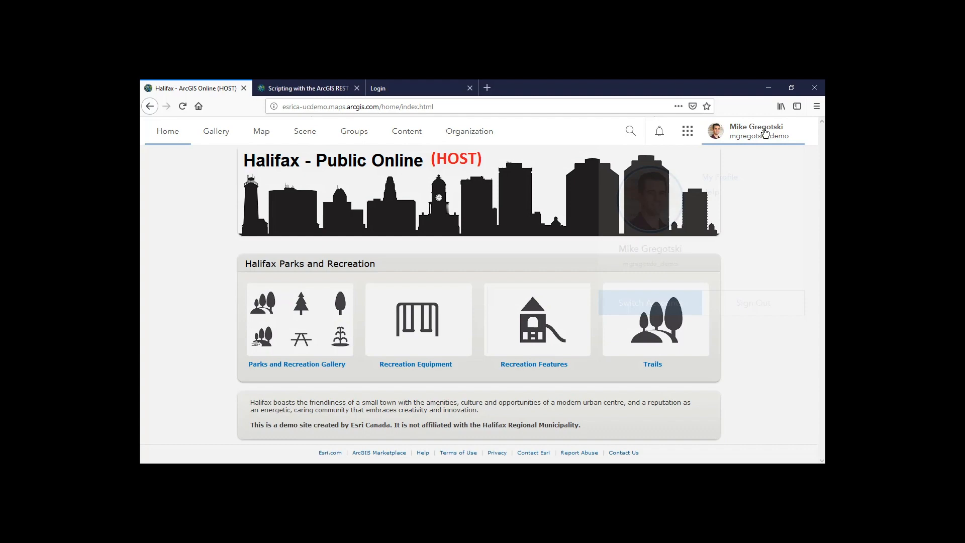
click(756, 130)
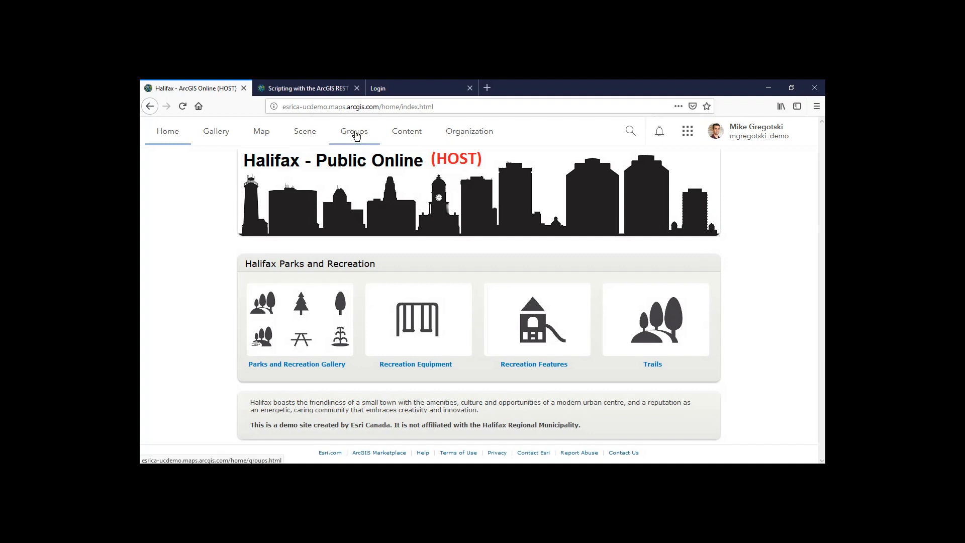
click(354, 131)
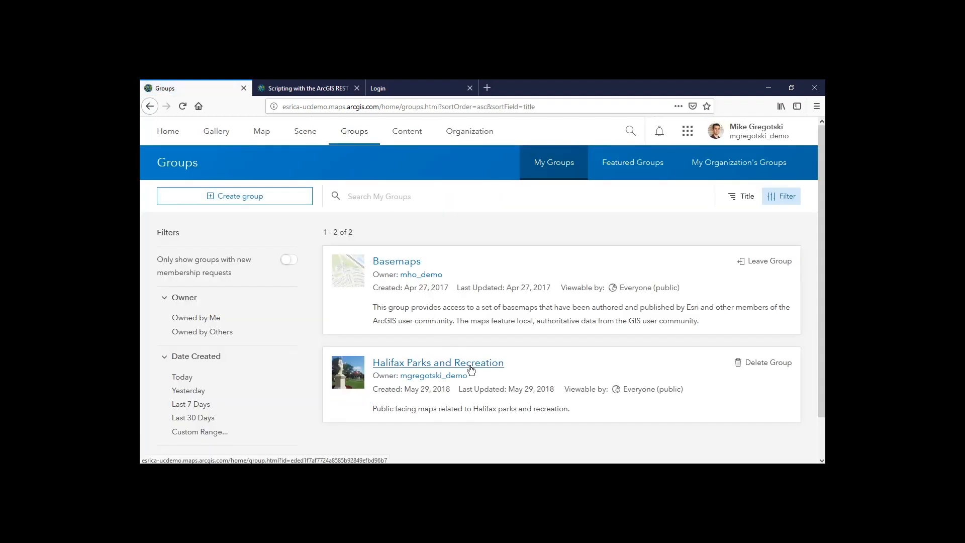
mouse_move(437, 363)
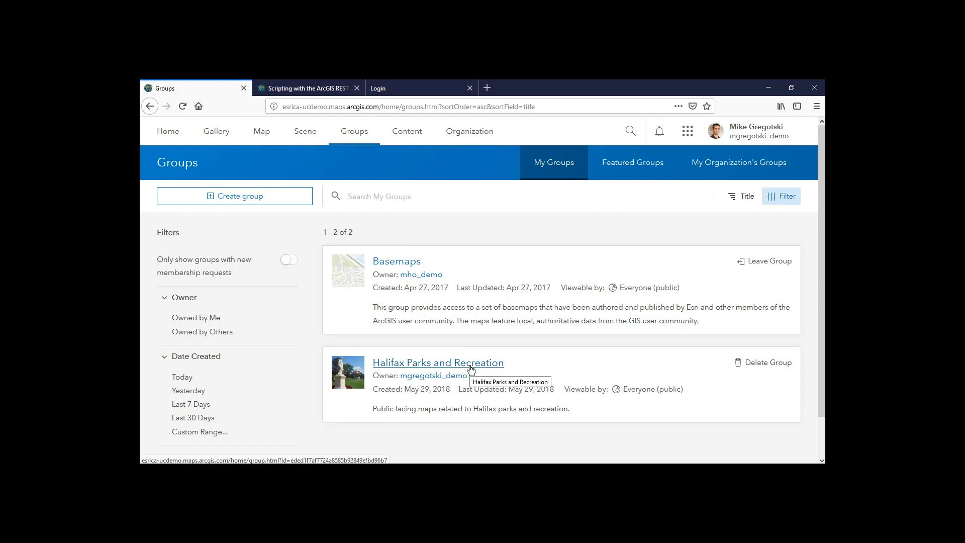
click(438, 362)
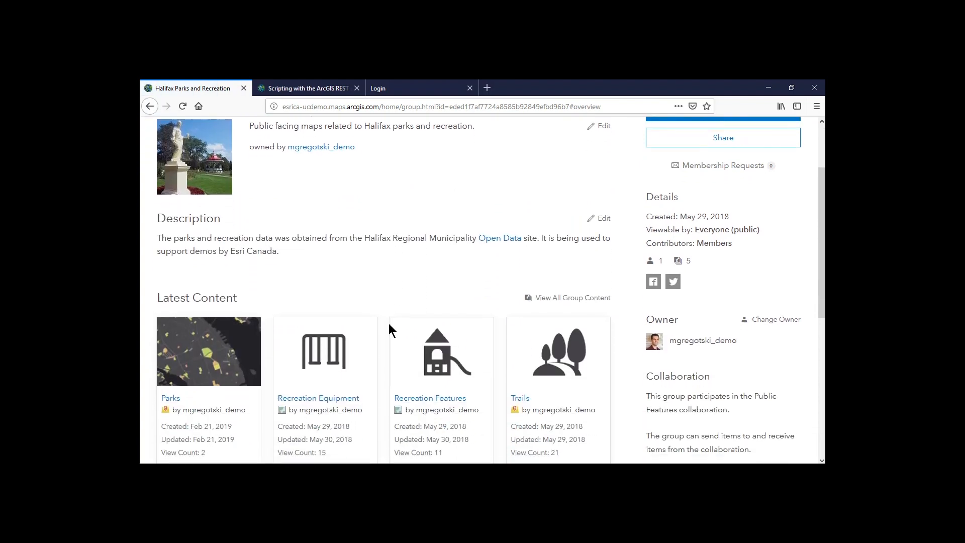
scroll(down, 3)
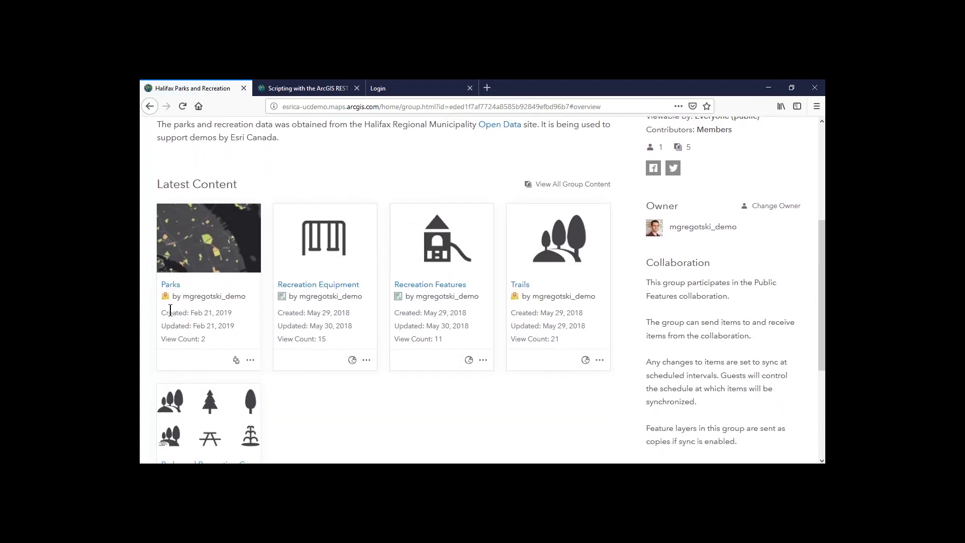
click(171, 284)
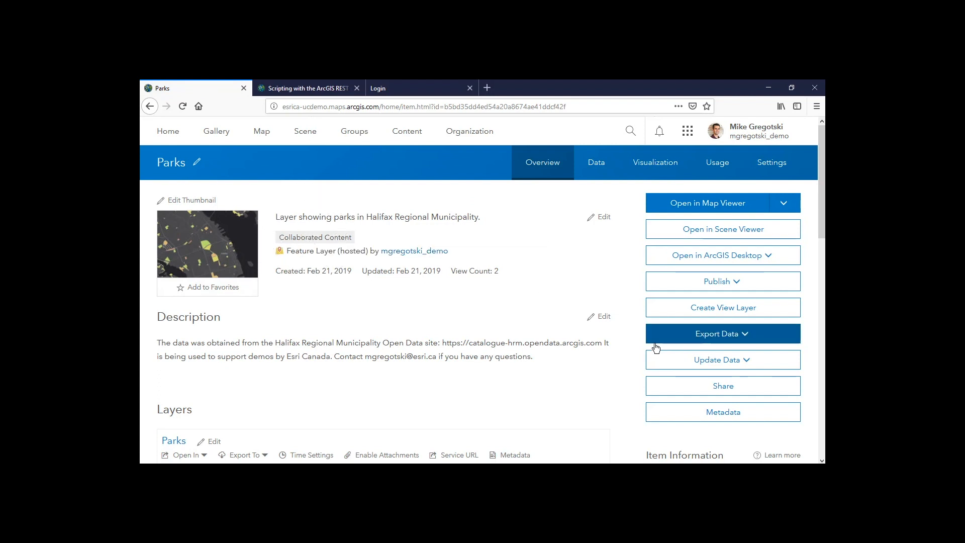
Review the Parks item page and show its map visualization around Halifax
scroll(down, 3)
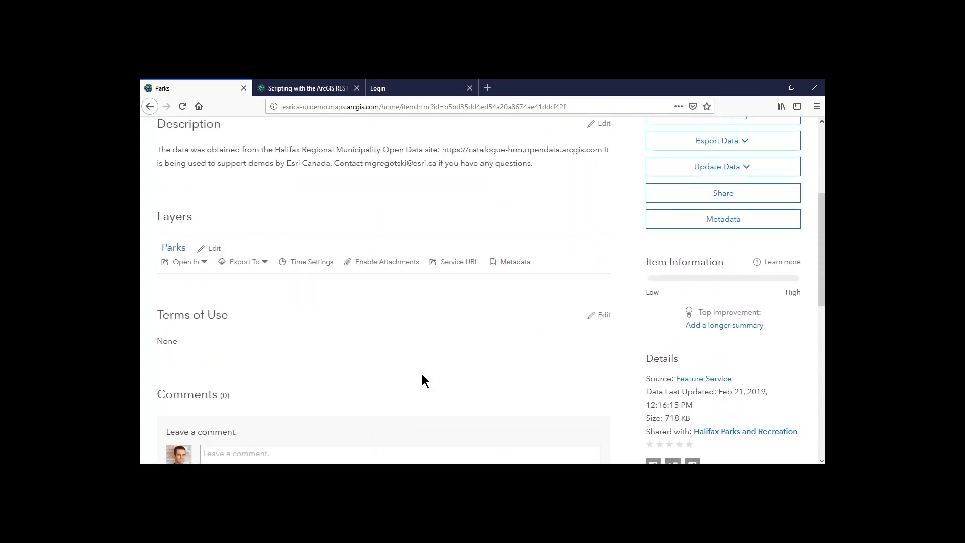
scroll(up, 3)
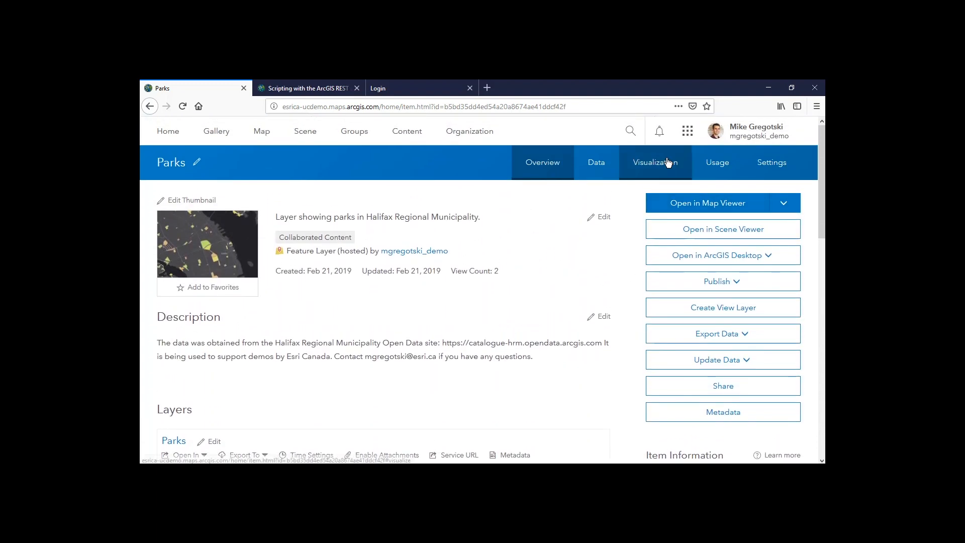
click(654, 162)
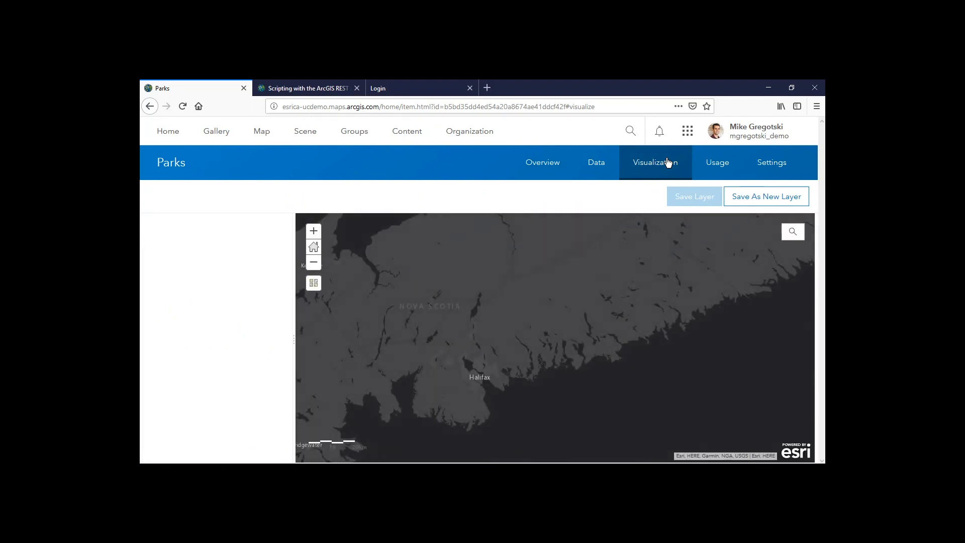
click(654, 162)
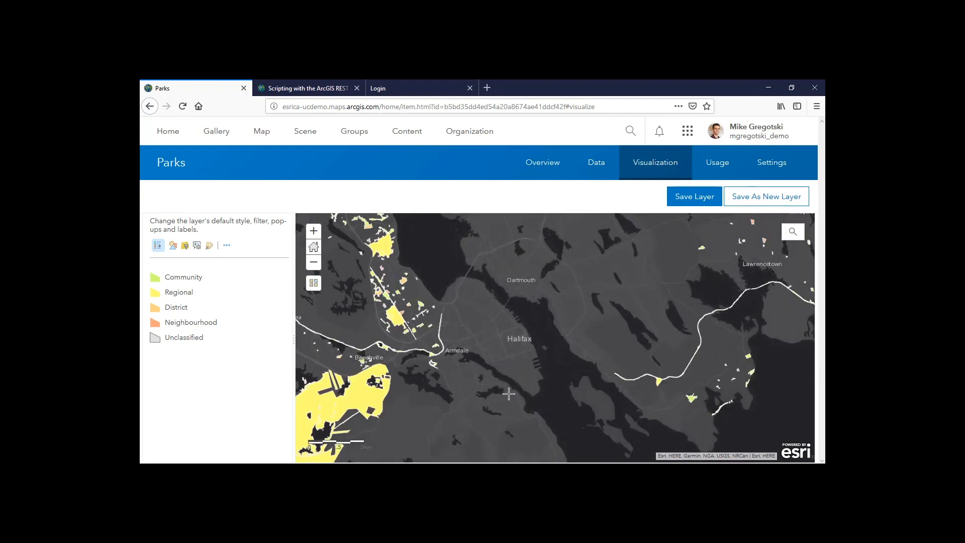
click(394, 316)
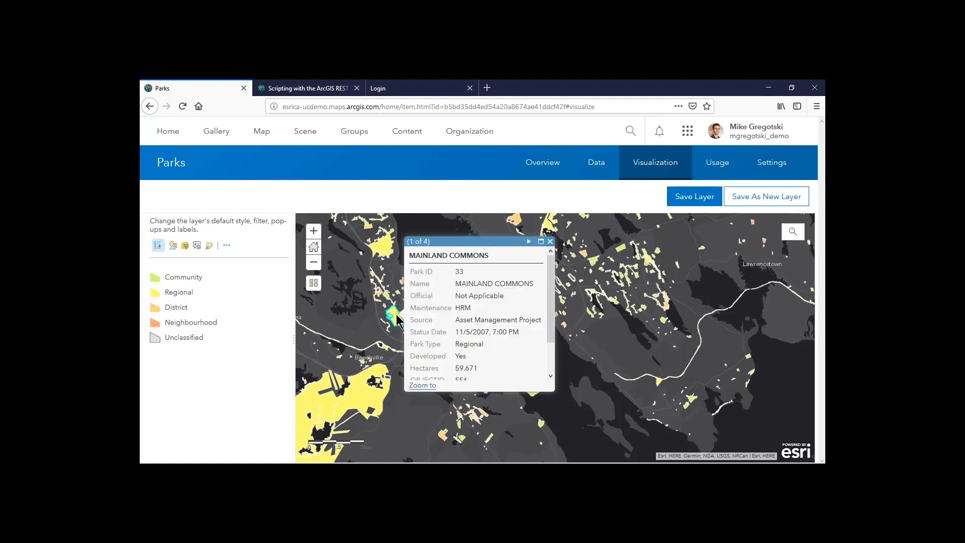
scroll(down, 3)
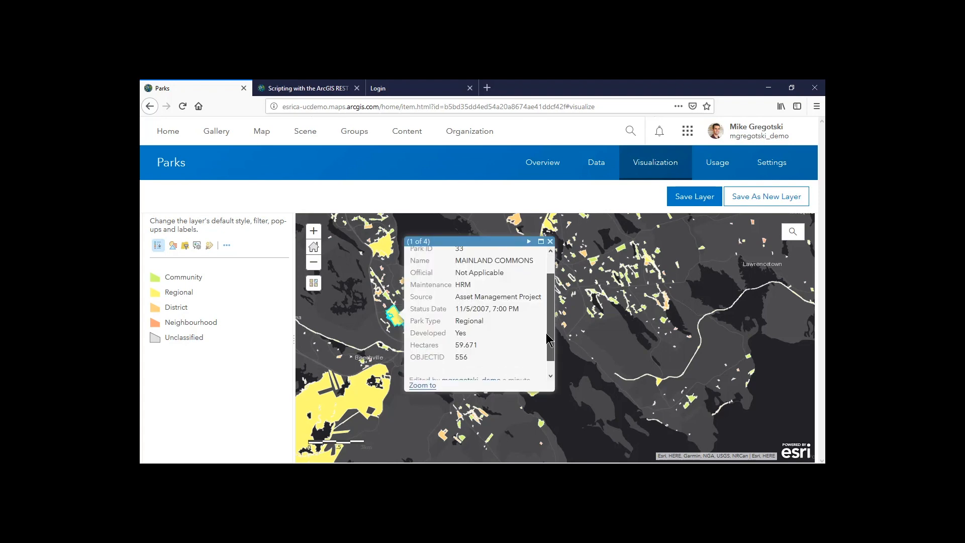
scroll(down, 3)
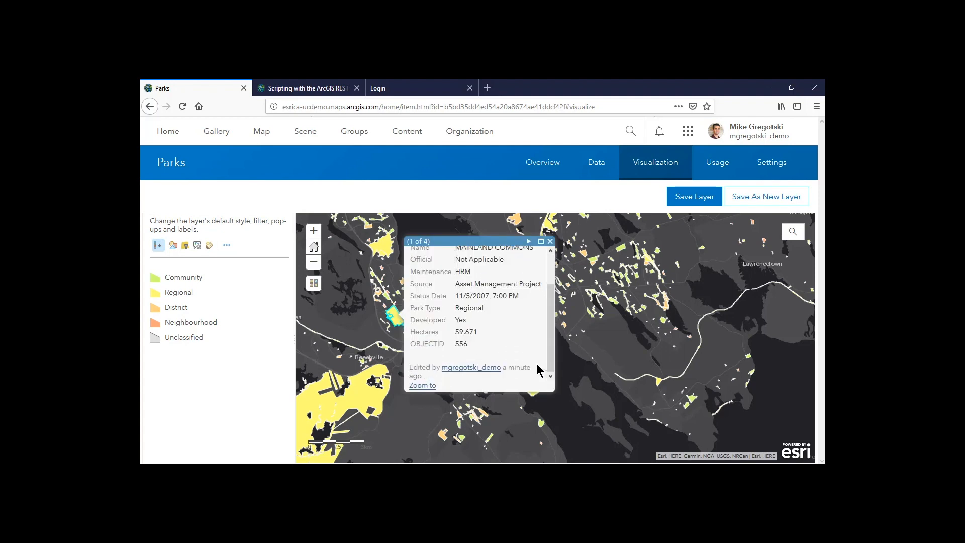
mouse_move(458, 371)
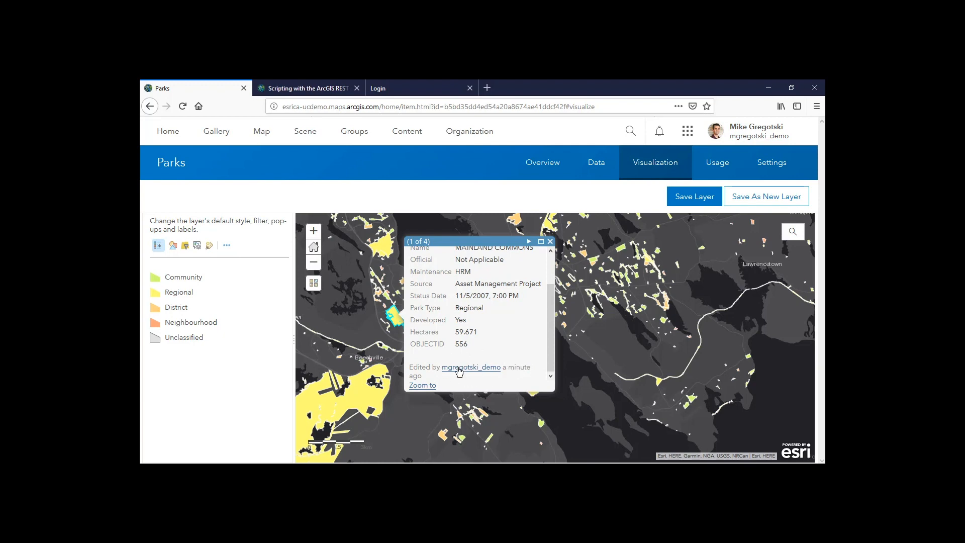
mouse_move(747, 140)
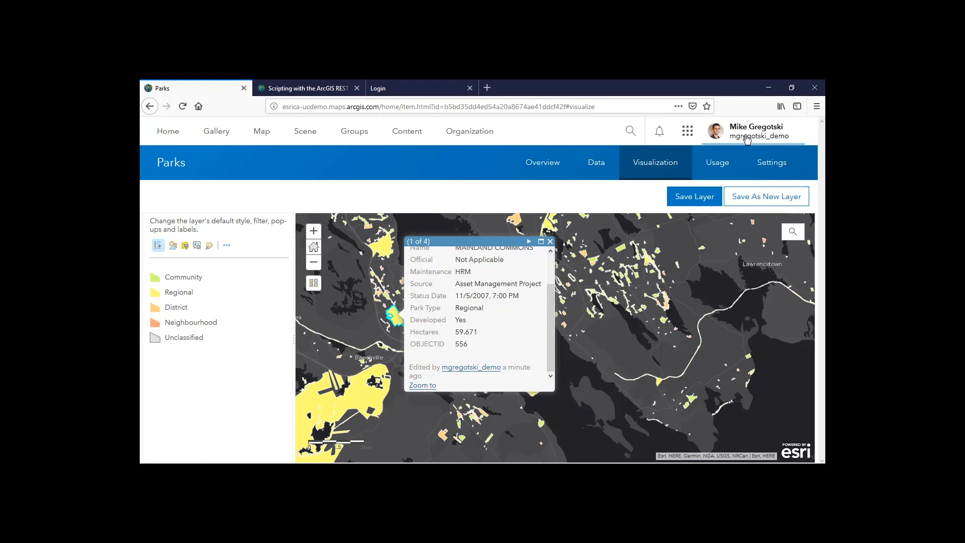
mouse_move(354, 131)
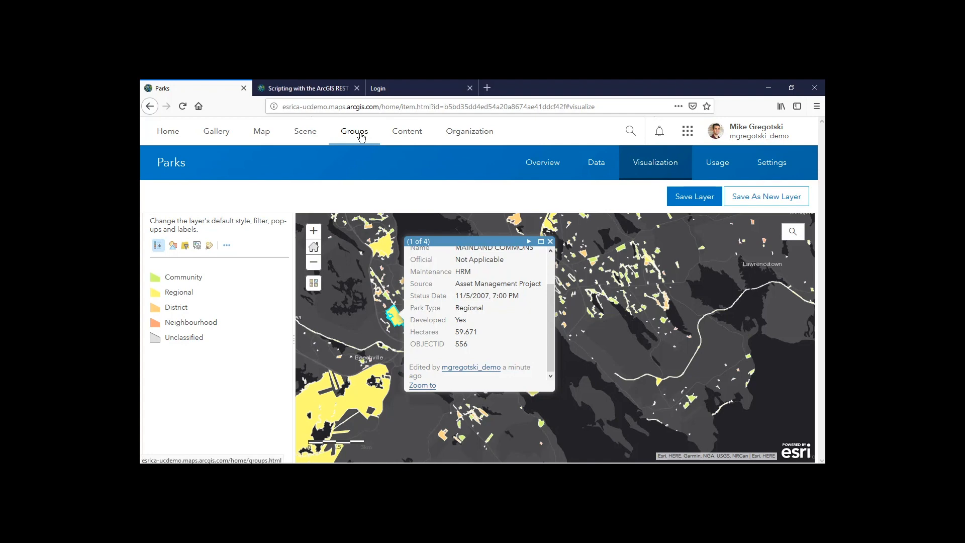
Bring up the My Groups page listing Halifax Parks and Recreation
click(355, 131)
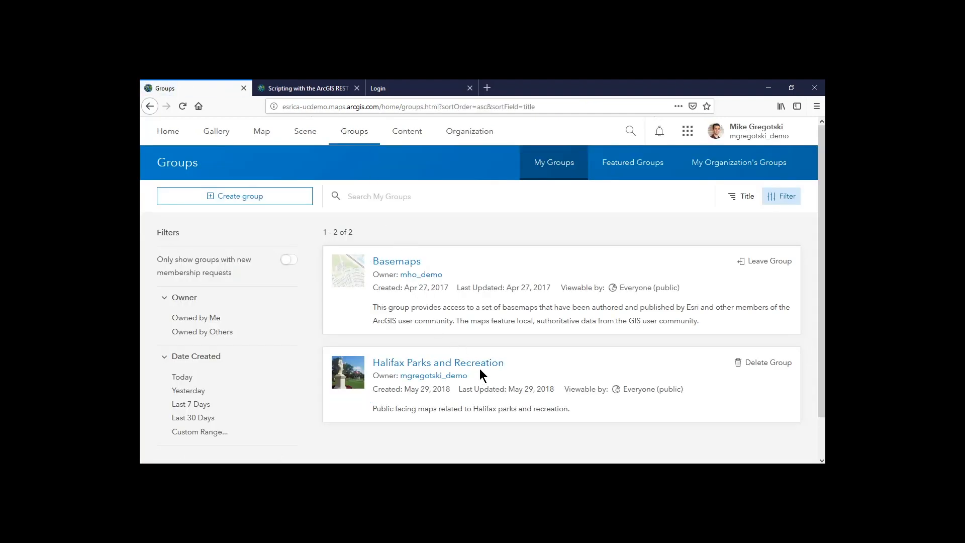
Reach the Parks item page through the Halifax Parks and Recreation group
click(437, 362)
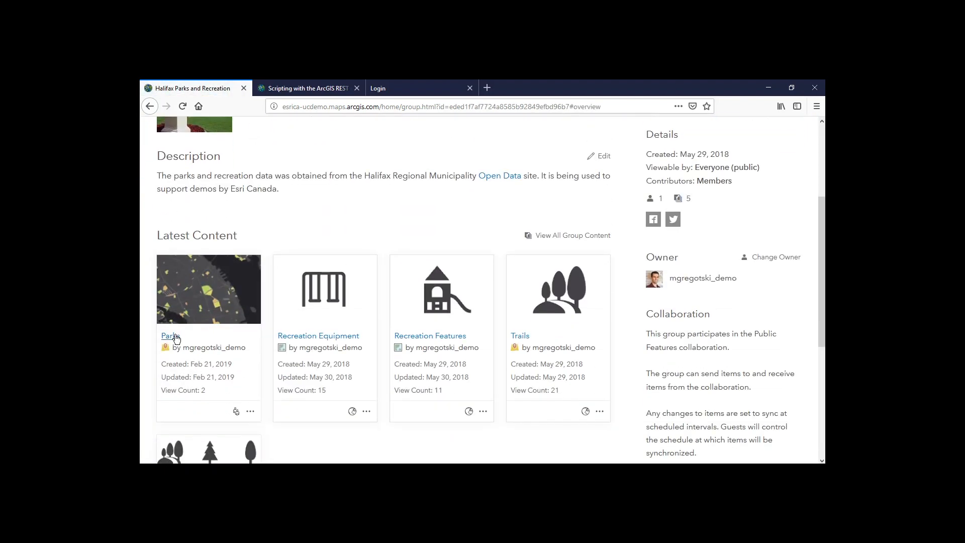
click(168, 336)
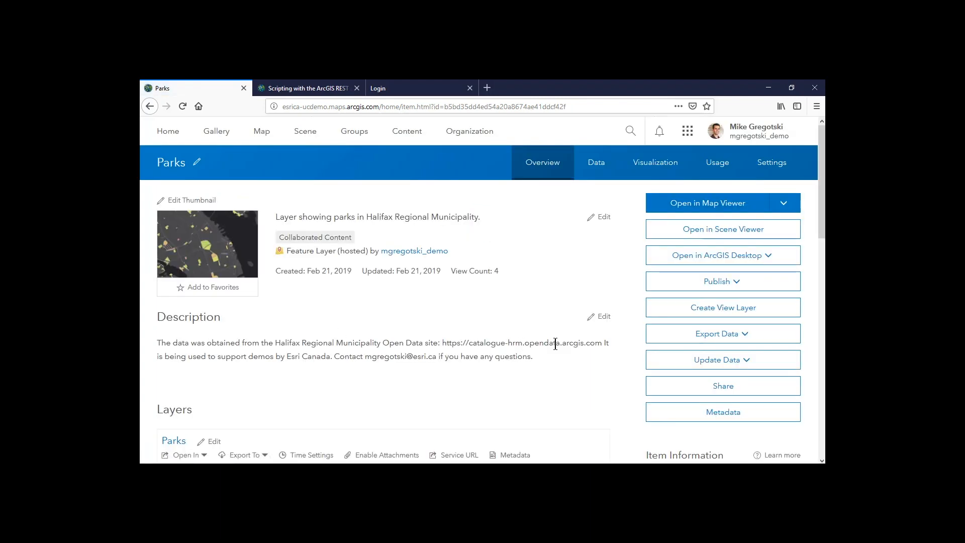
Share the Parks layer publicly with Everyone and apply the new sharing settings
click(721, 385)
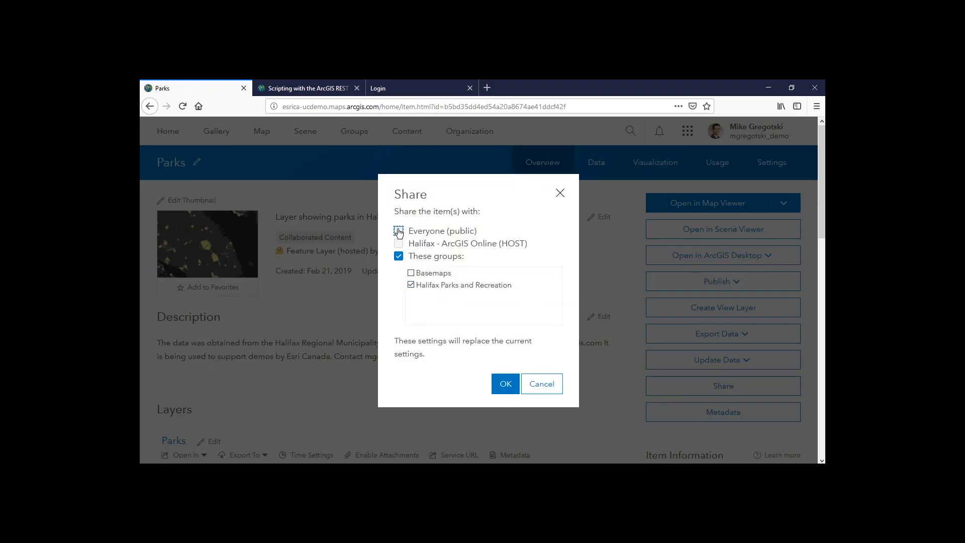
click(399, 231)
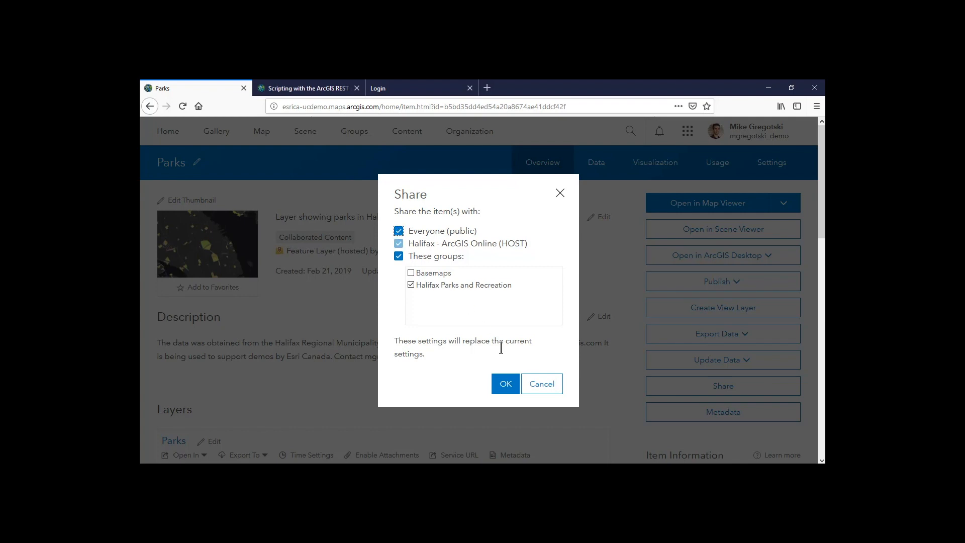
click(505, 383)
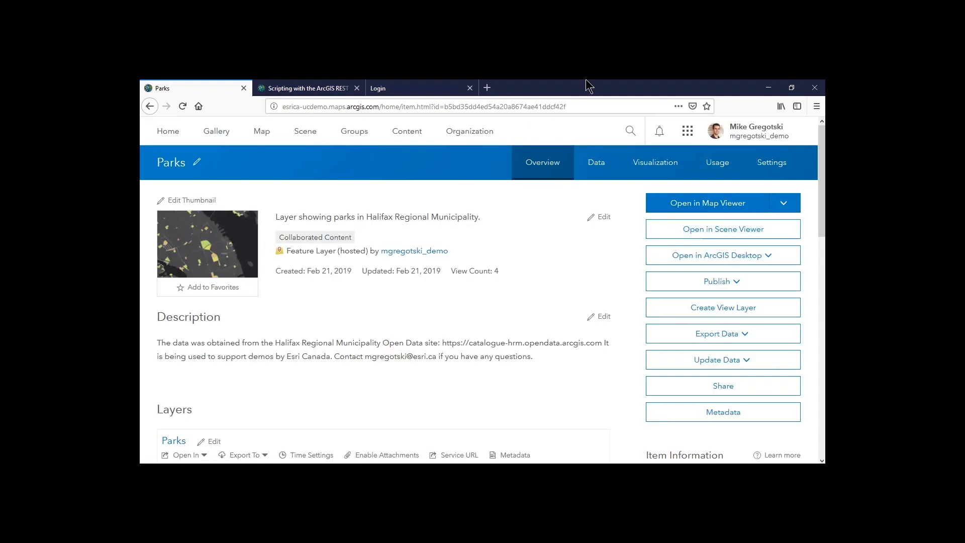
click(756, 130)
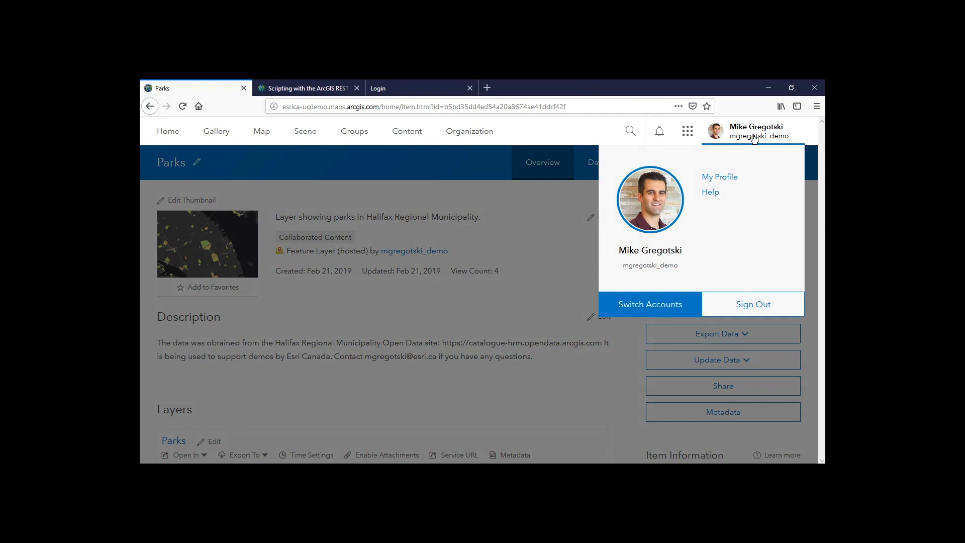
Sign out and view the Parks map anonymously from the public Halifax home page
click(752, 303)
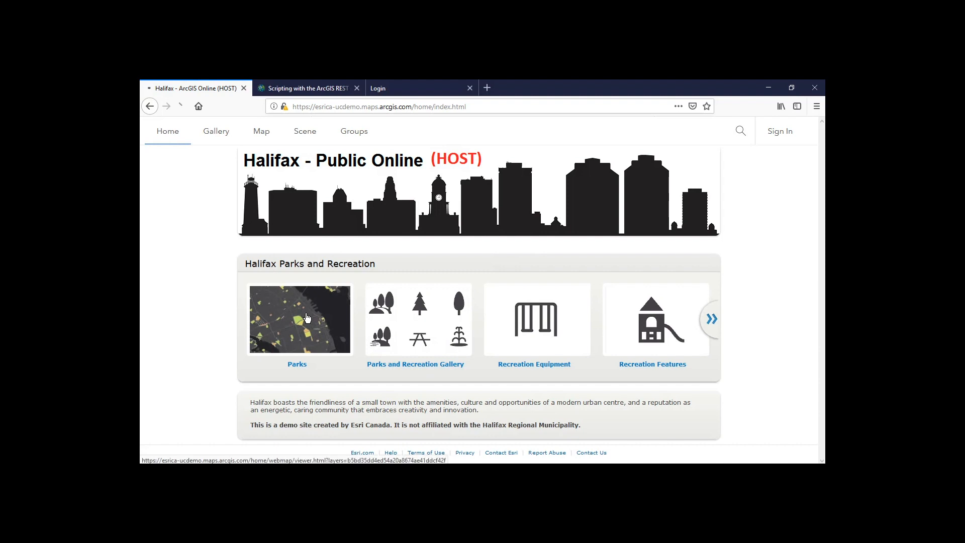
click(300, 319)
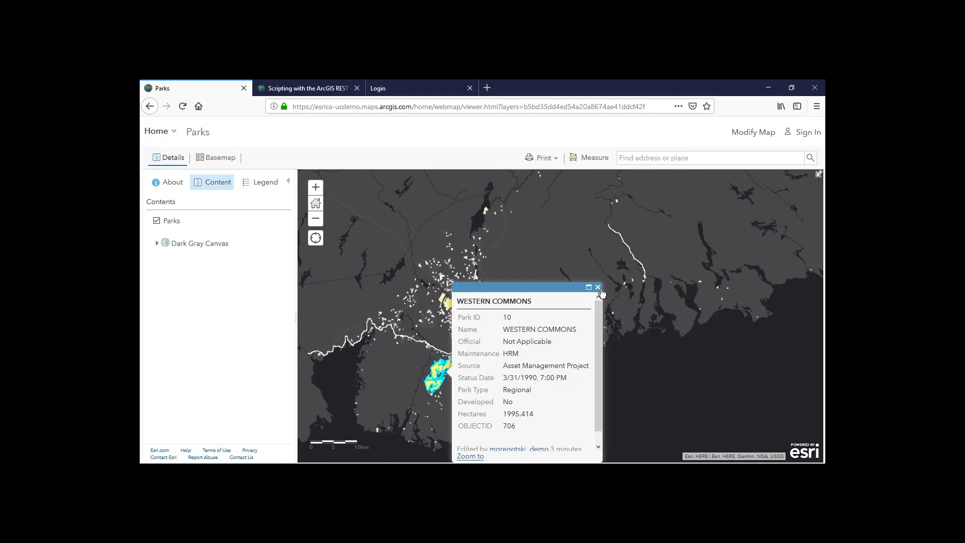
click(597, 287)
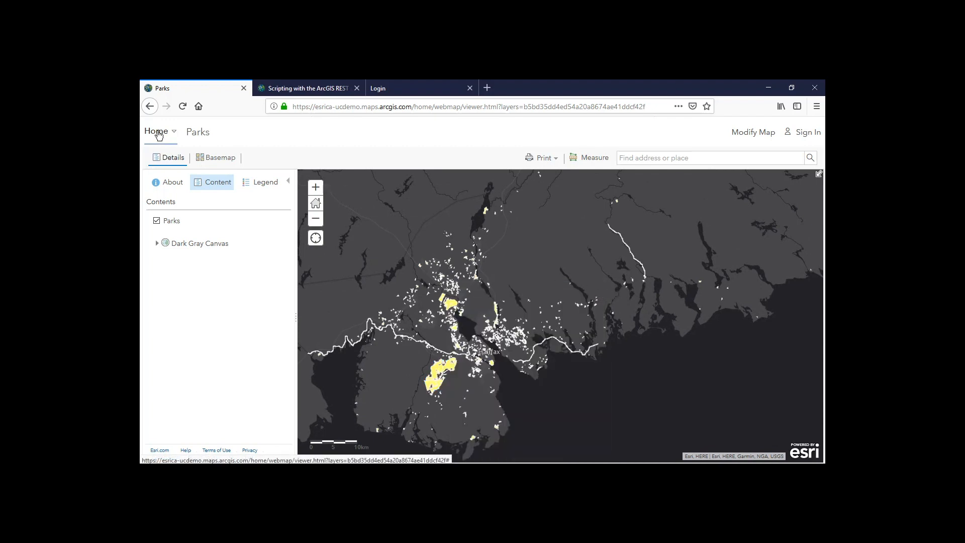
click(157, 131)
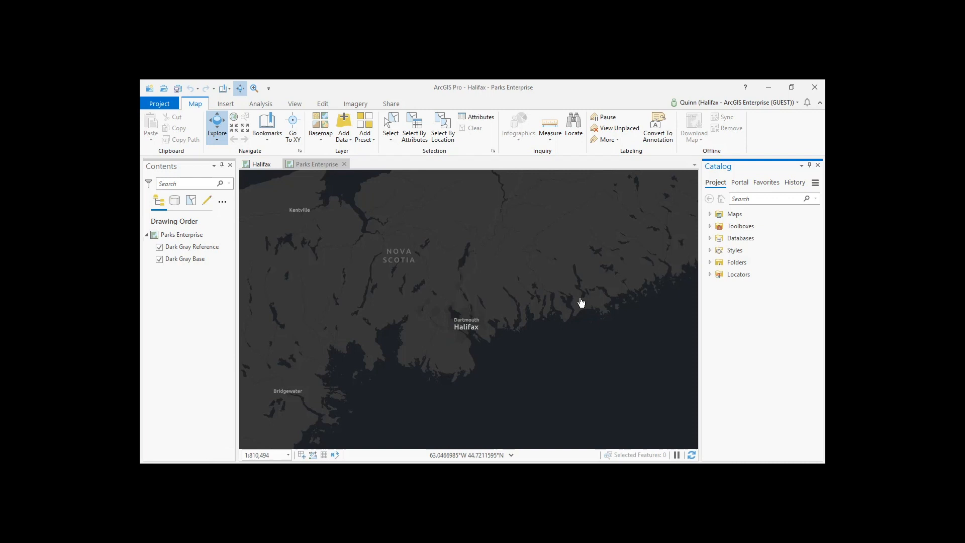
Add the portal's Parks layer from My Content onto the Parks Enterprise map
click(736, 102)
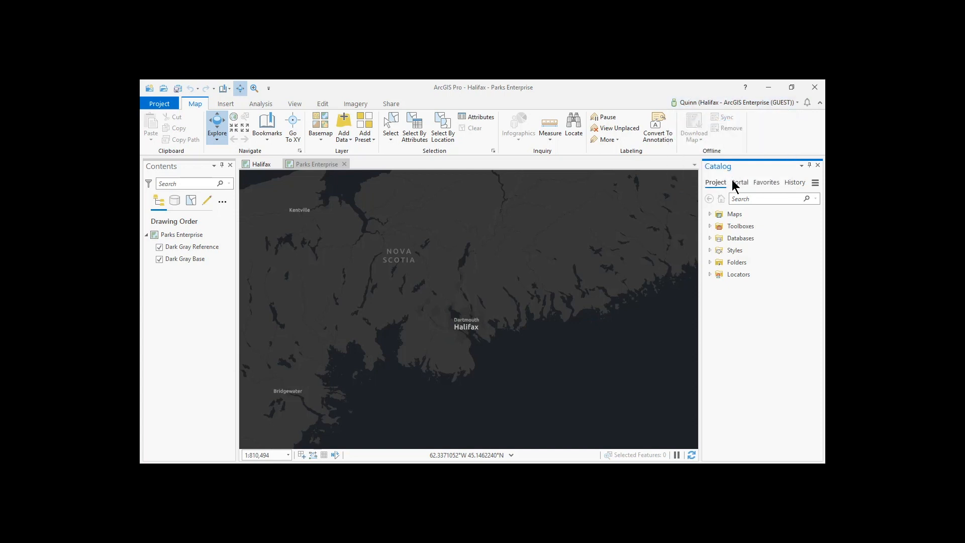
mouse_move(739, 182)
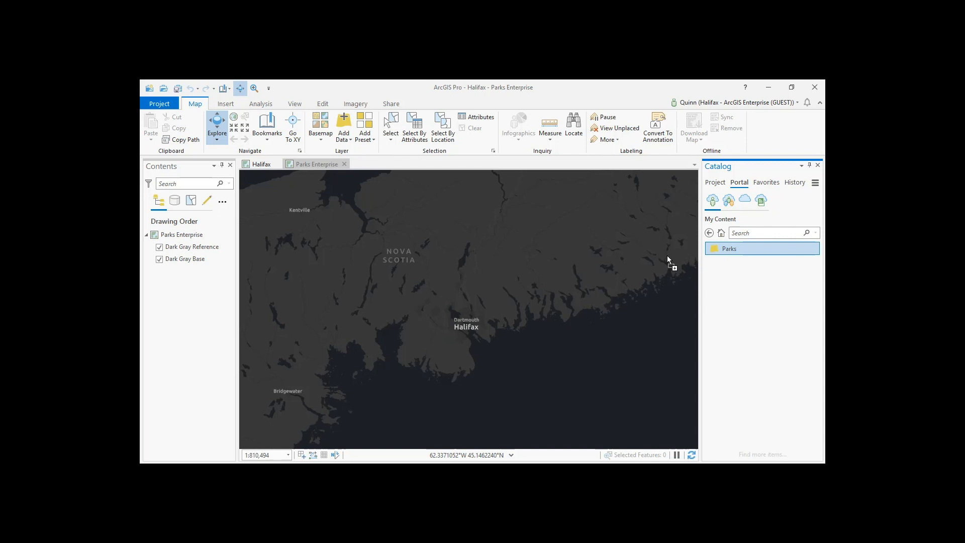
double_click(729, 248)
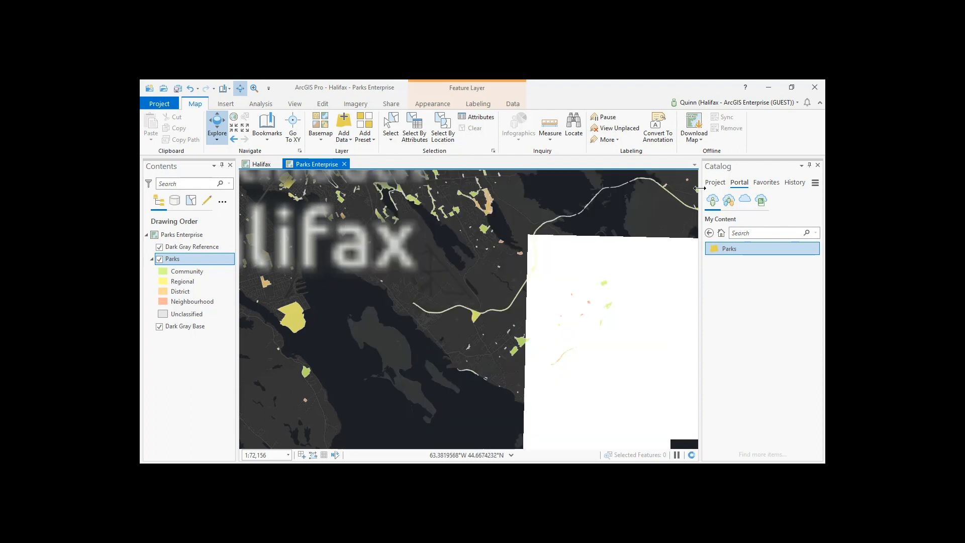
click(715, 182)
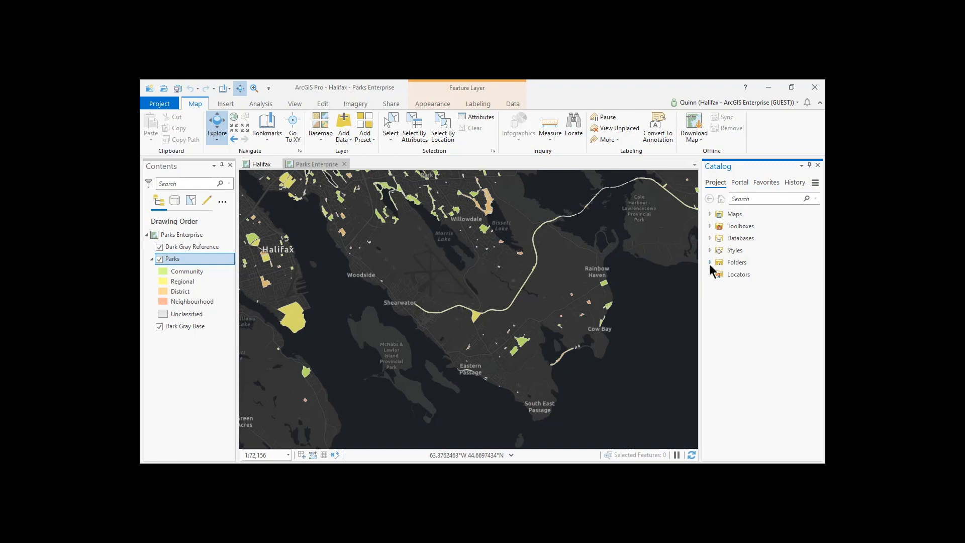
Add NewParks from HalifaxParks.gdb and select its park polygon on the map
click(710, 262)
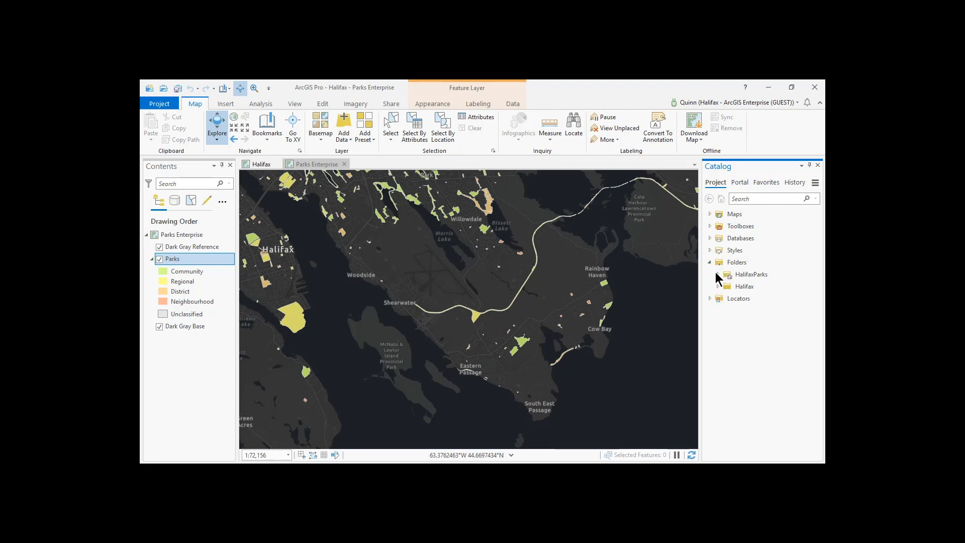
click(711, 273)
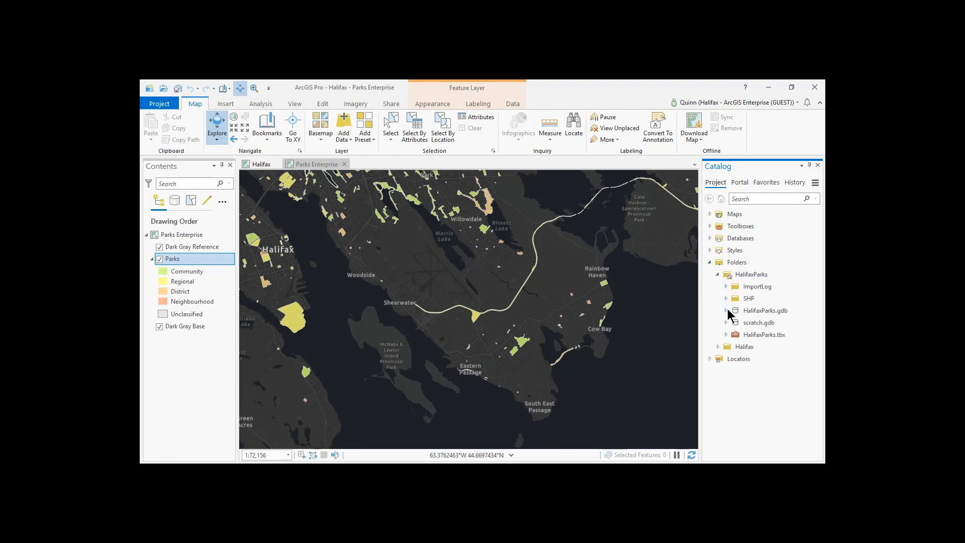
click(726, 310)
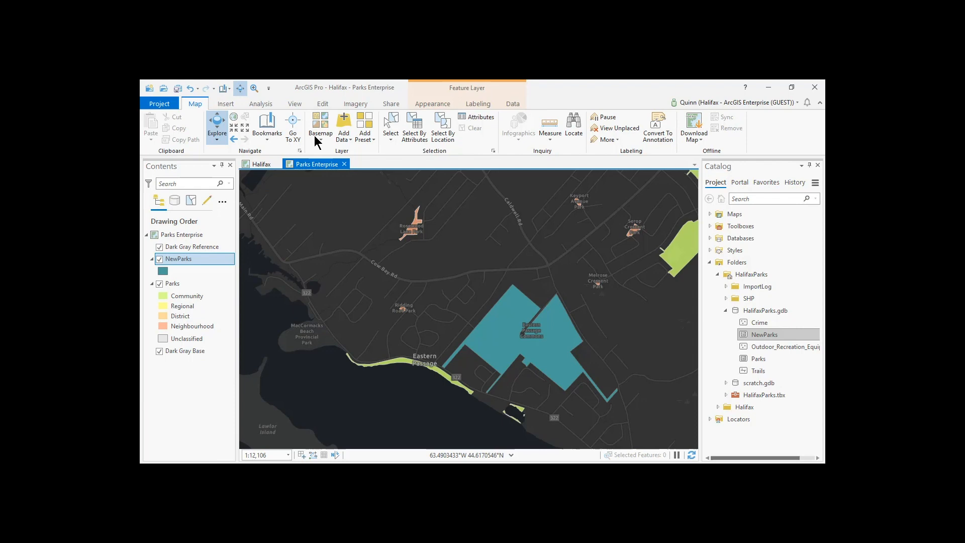
click(390, 127)
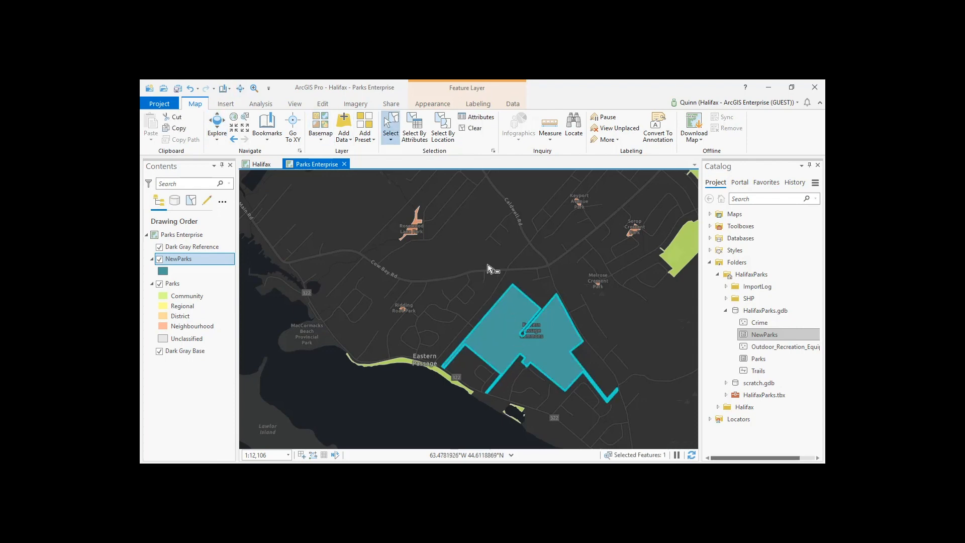
mouse_move(453, 247)
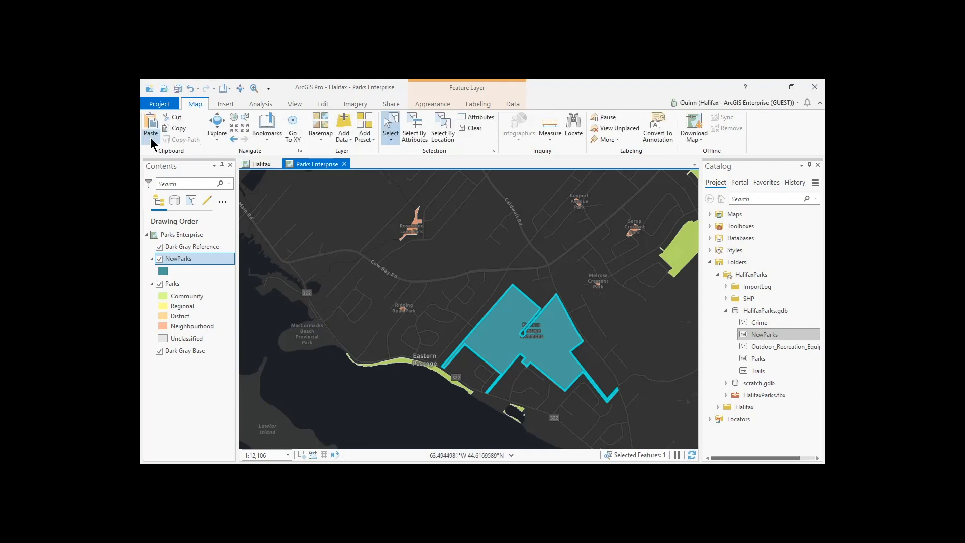
Paste the polygon into Parks with the District template keeping source attributes, then hide NewParks
click(150, 127)
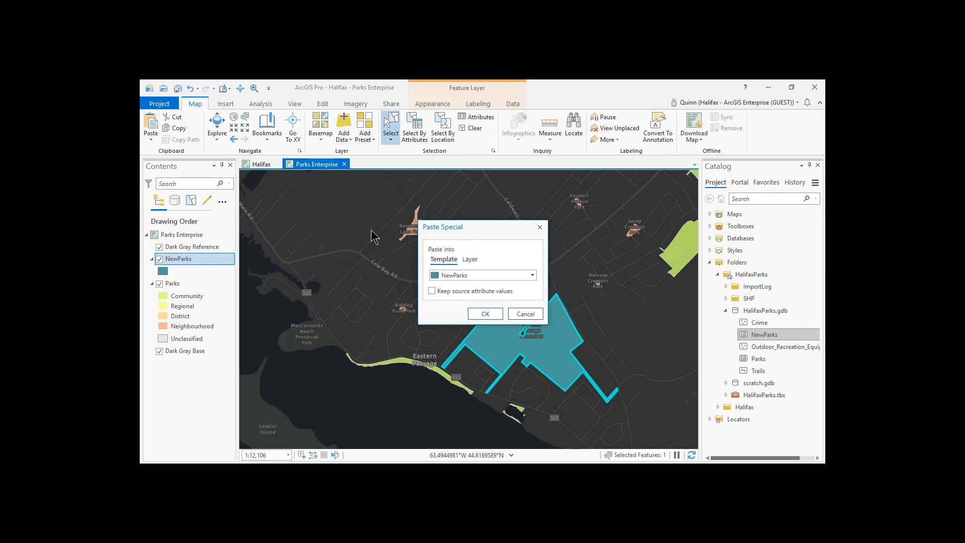
click(531, 275)
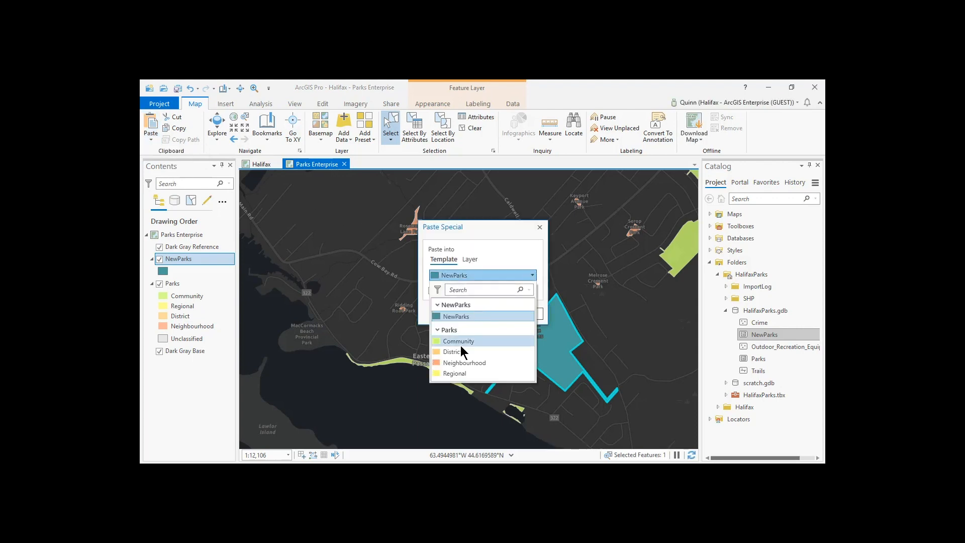
click(453, 352)
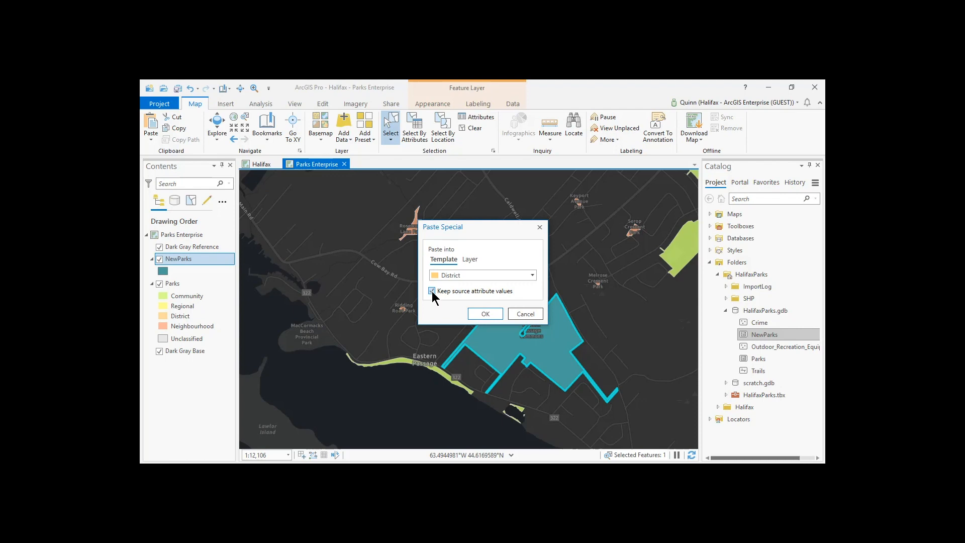
click(484, 313)
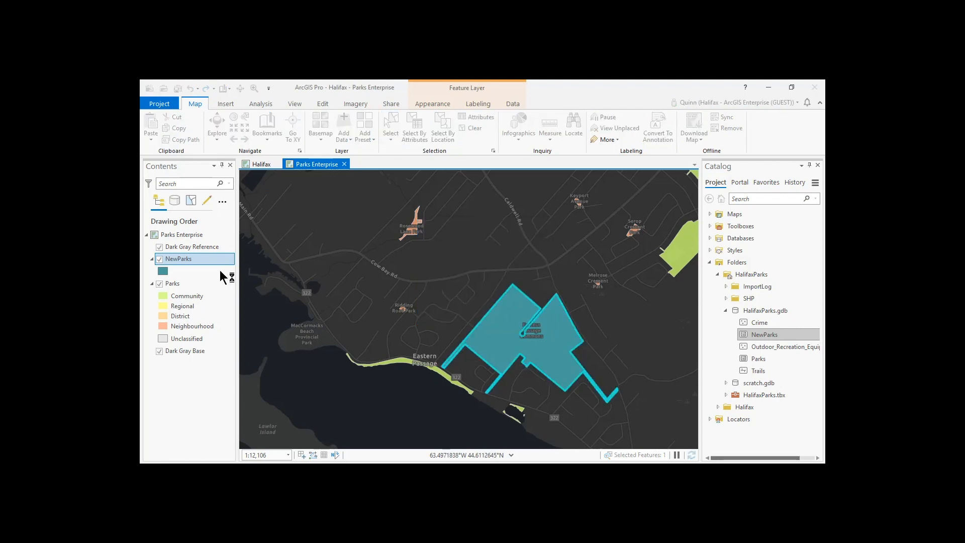
click(390, 123)
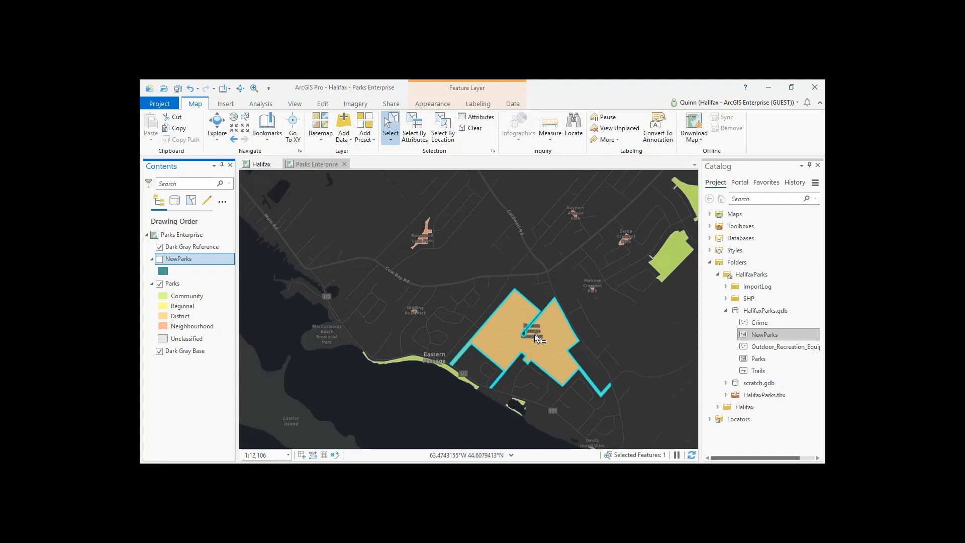
scroll(down, 3)
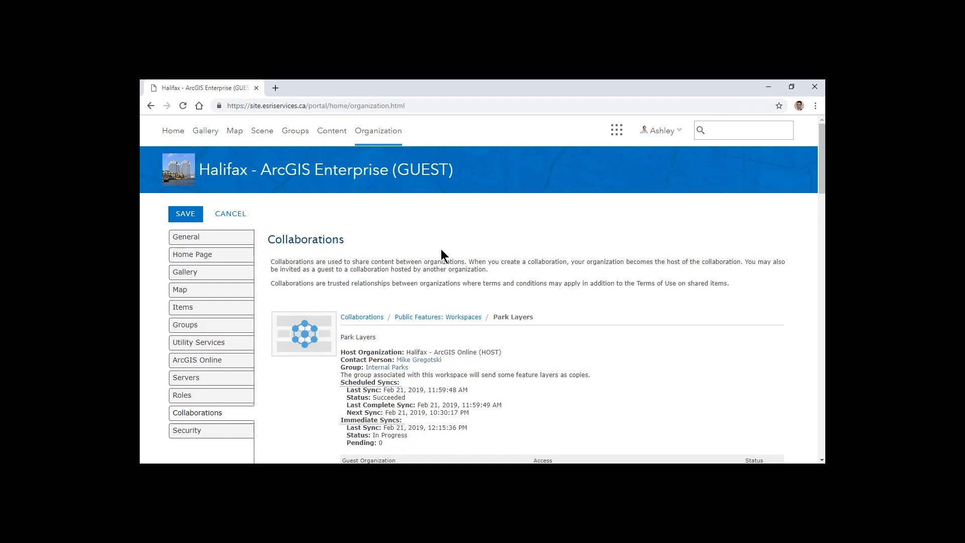
Request a manual sync of the Park Layers workspace in the Public Features collaboration
scroll(down, 3)
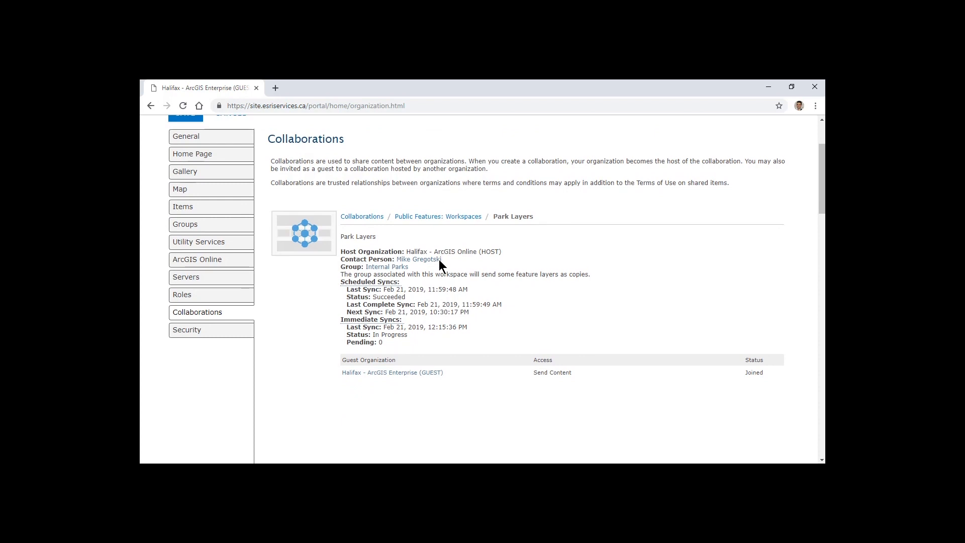
click(438, 216)
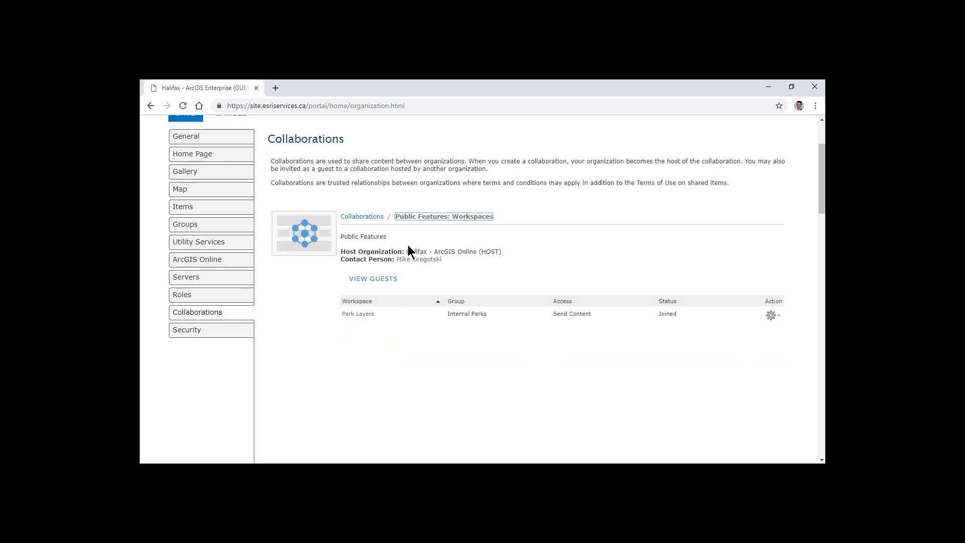
click(770, 315)
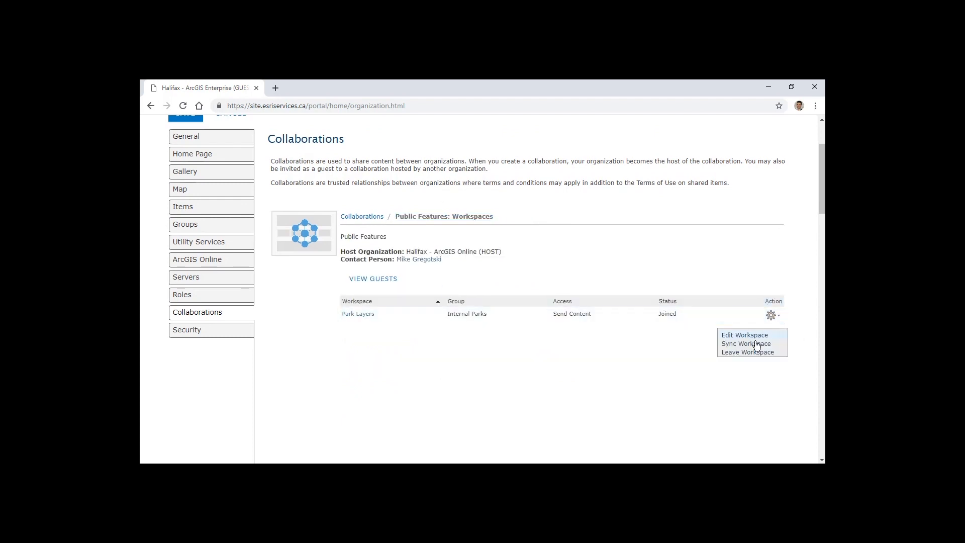
click(745, 344)
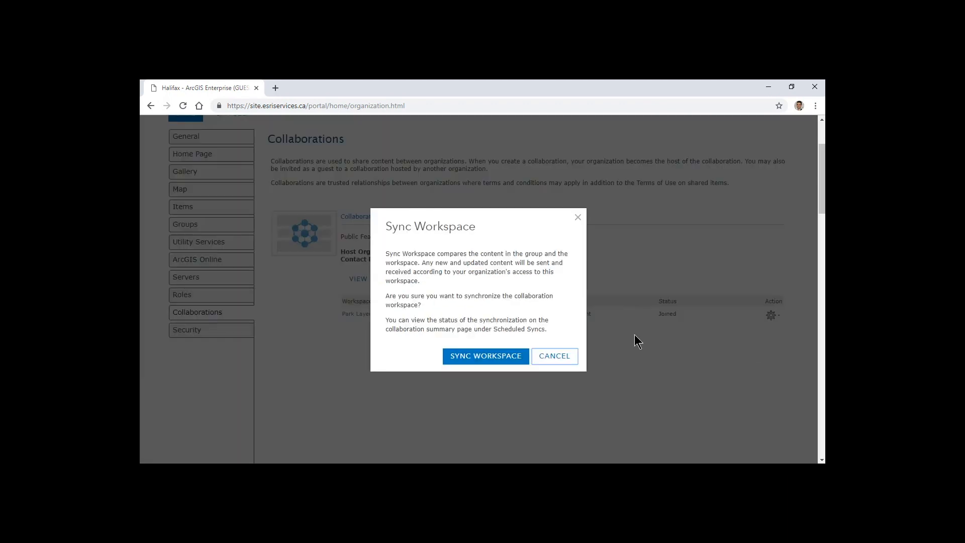
click(484, 355)
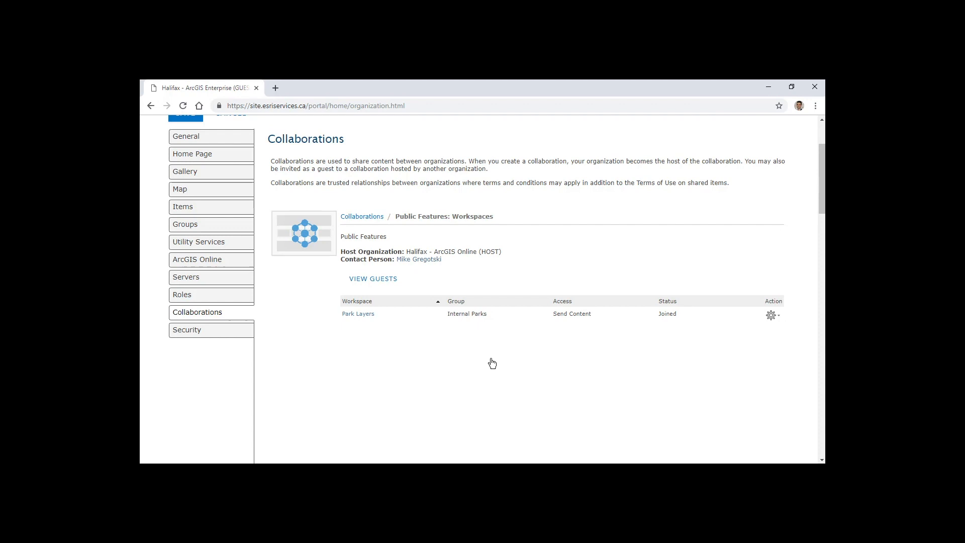
mouse_move(397, 374)
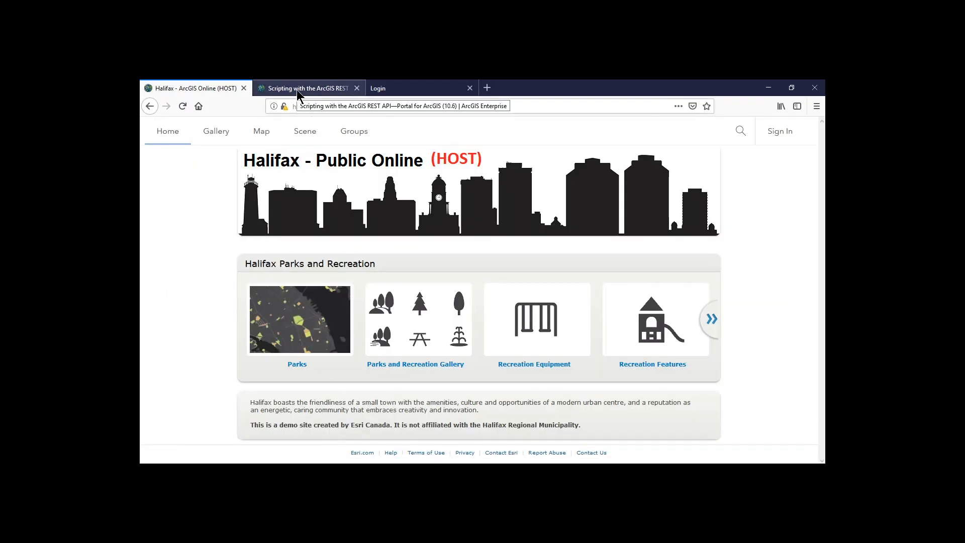
Read the About distributed collaboration topic in the REST API scripting help
click(307, 89)
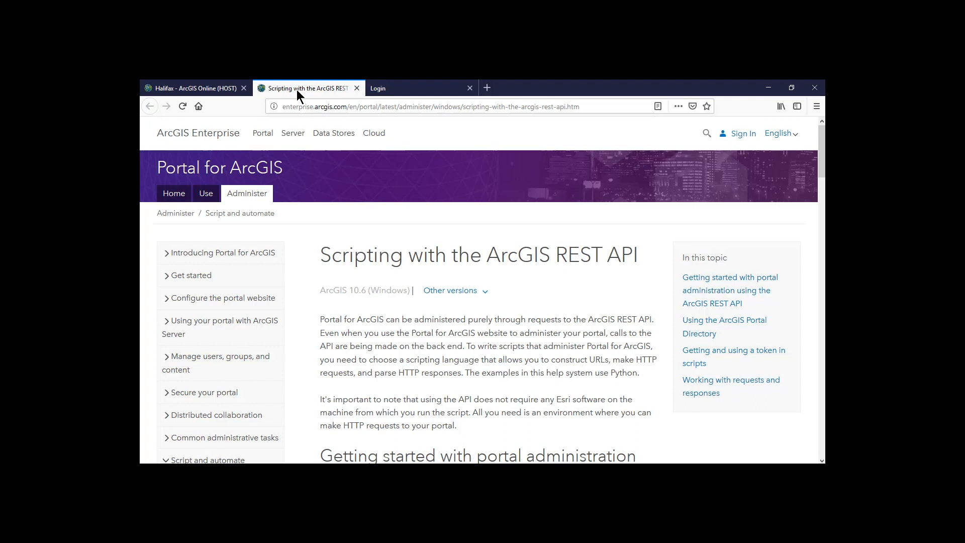
mouse_move(326, 179)
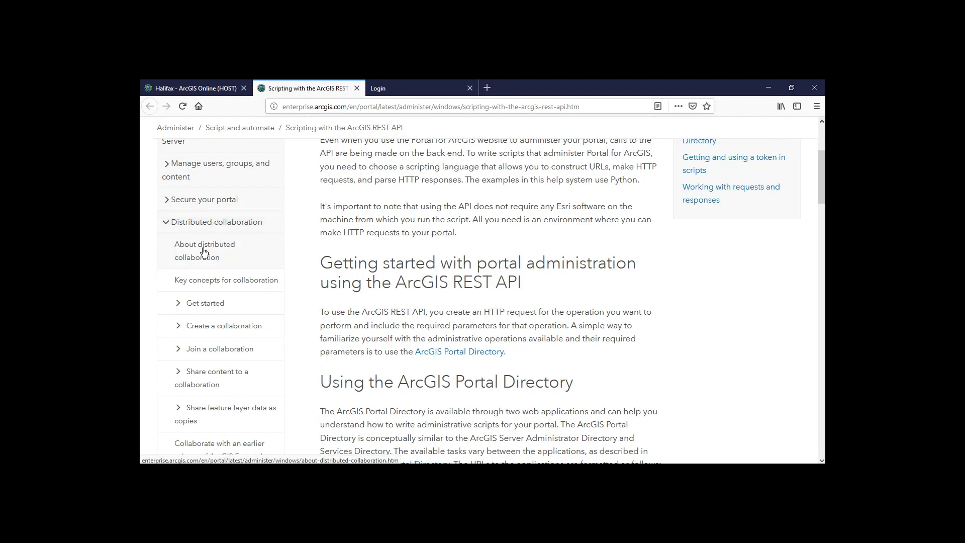
click(205, 251)
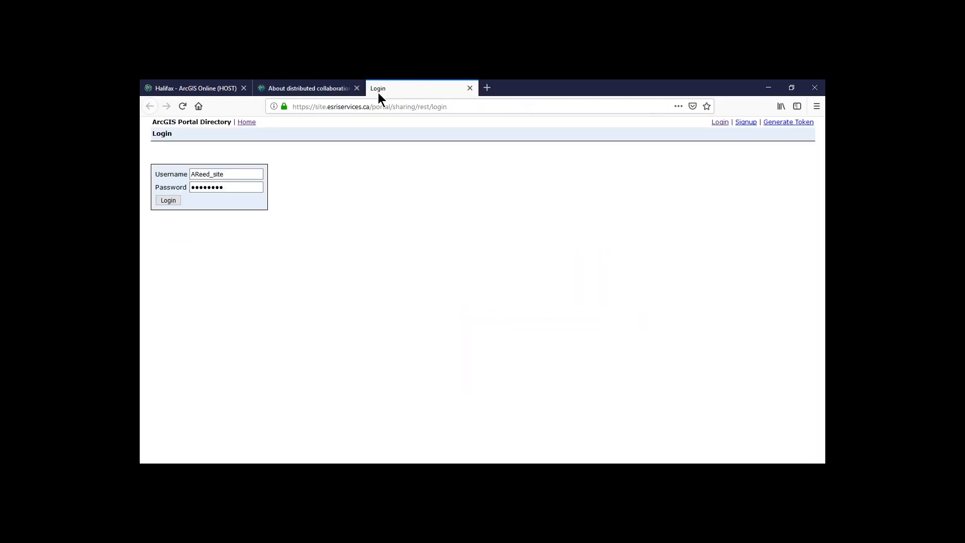
Sign in to the Portal Directory and view the Portals Self resource down to its child resources
click(168, 200)
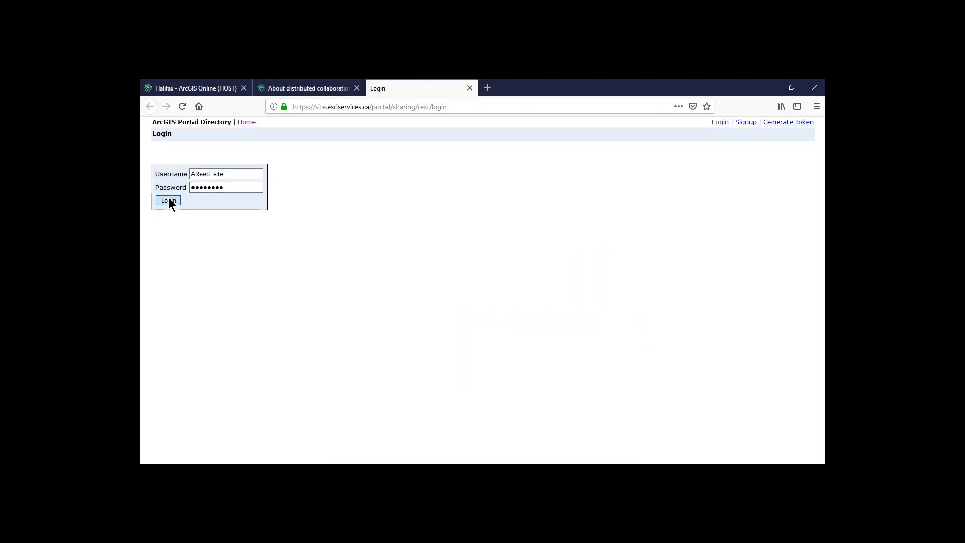
click(168, 200)
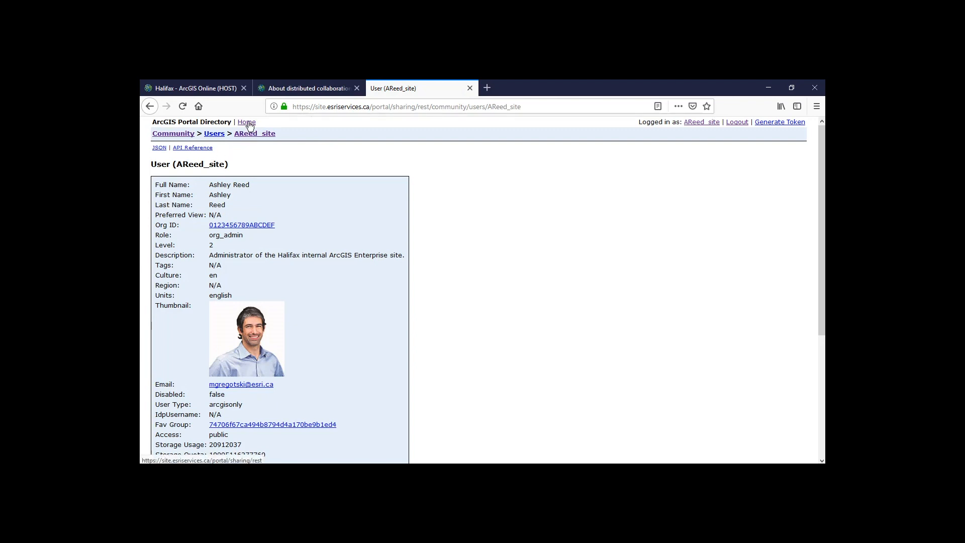
click(246, 122)
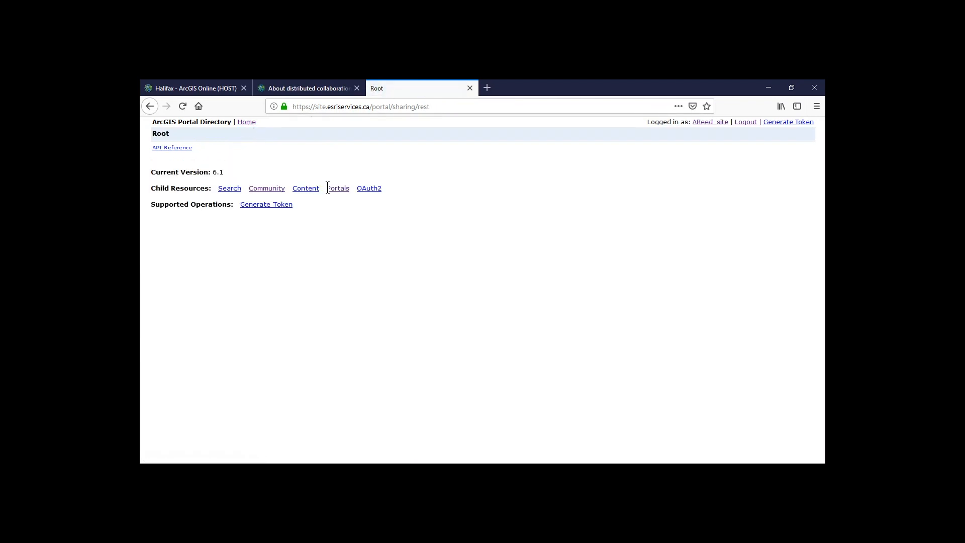
click(337, 188)
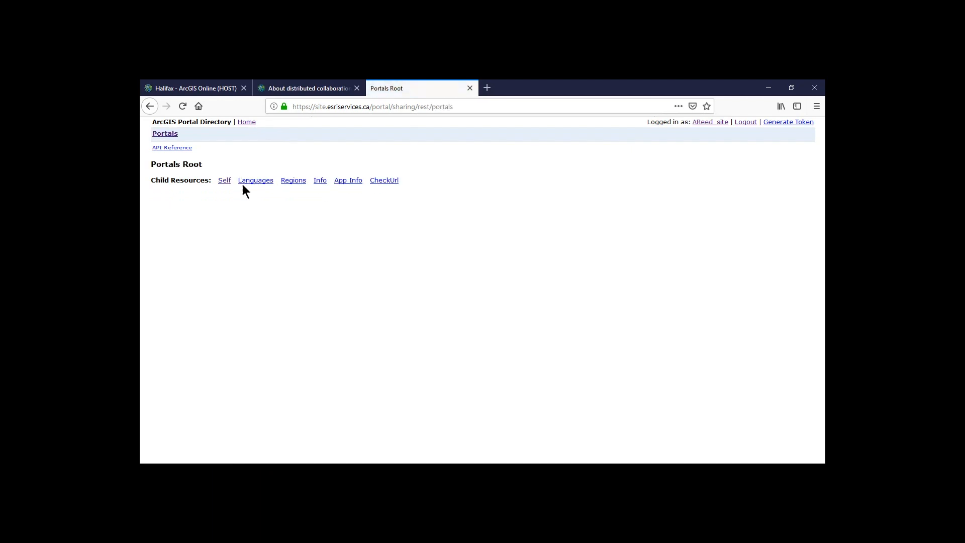
click(224, 180)
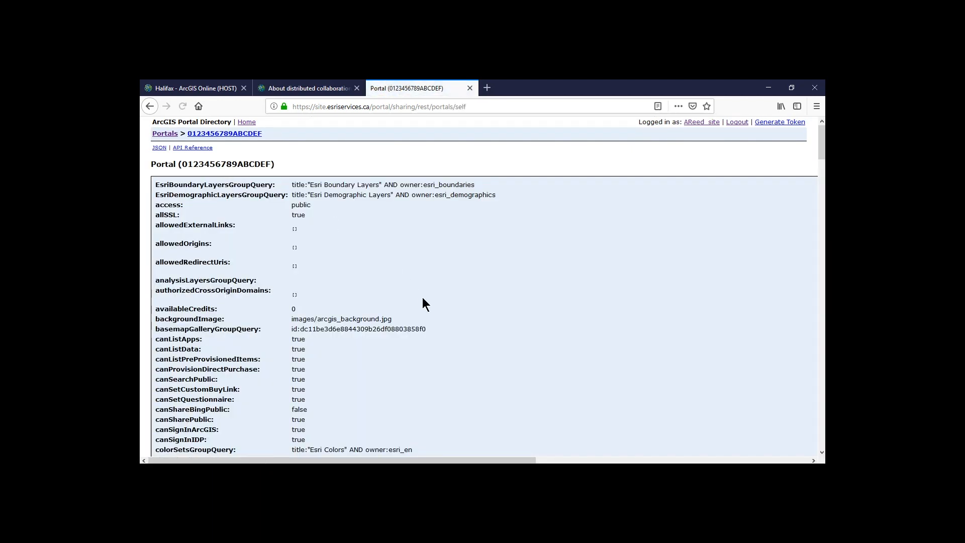
scroll(down, 3)
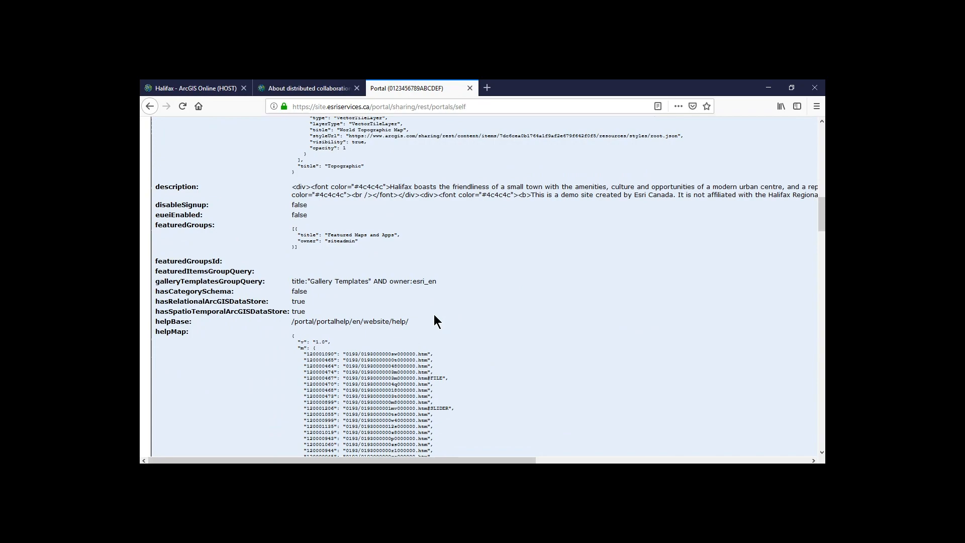
scroll(down, 3)
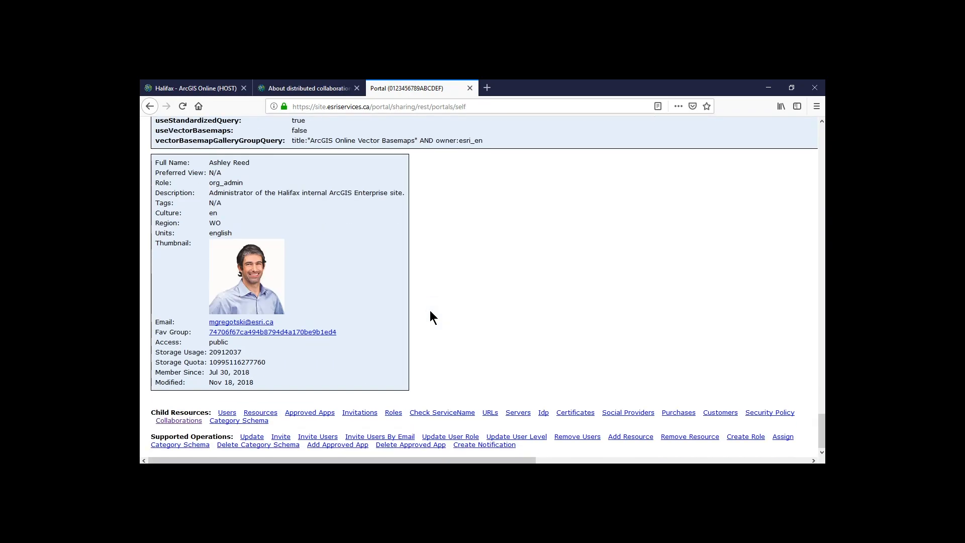
Navigate Collaborations > Public Features > workspaces to the Park Layers workspace details
click(179, 420)
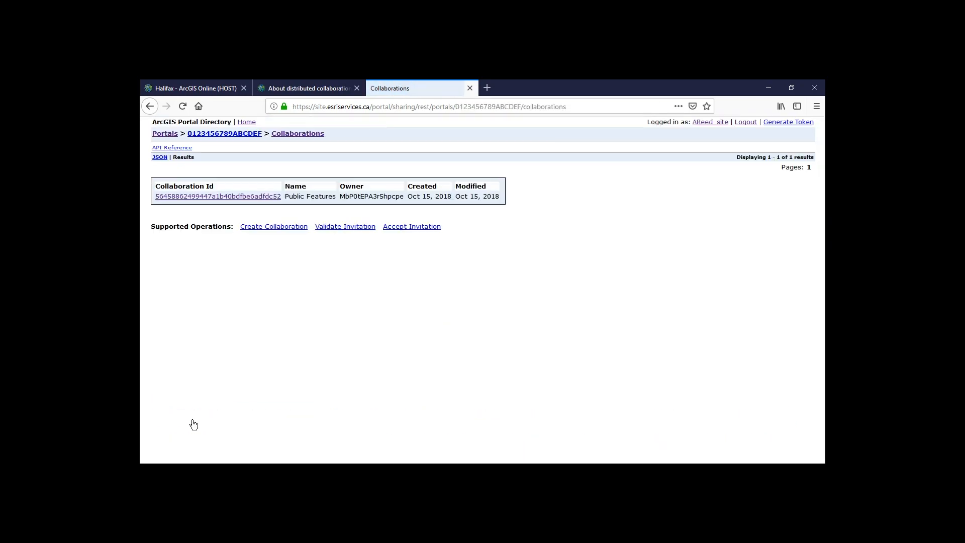
mouse_move(219, 198)
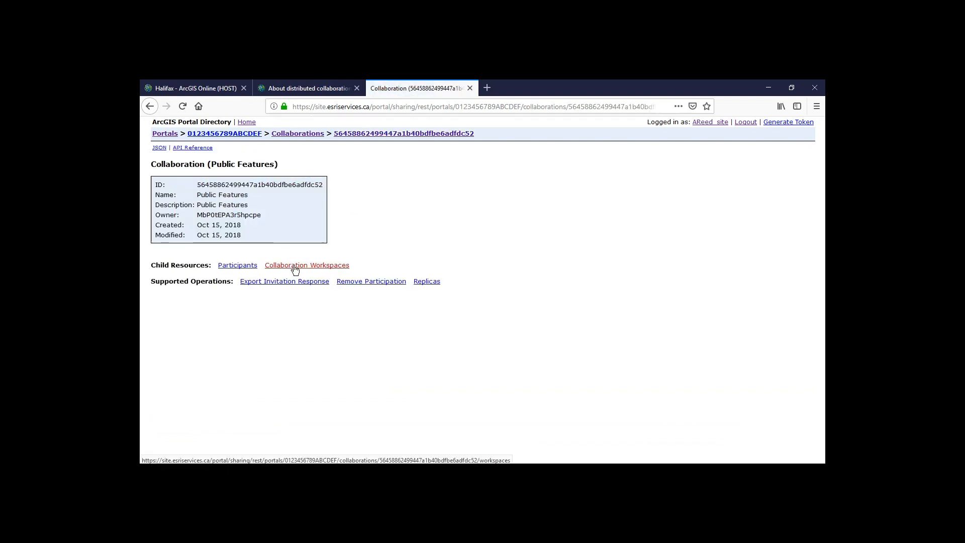
click(306, 264)
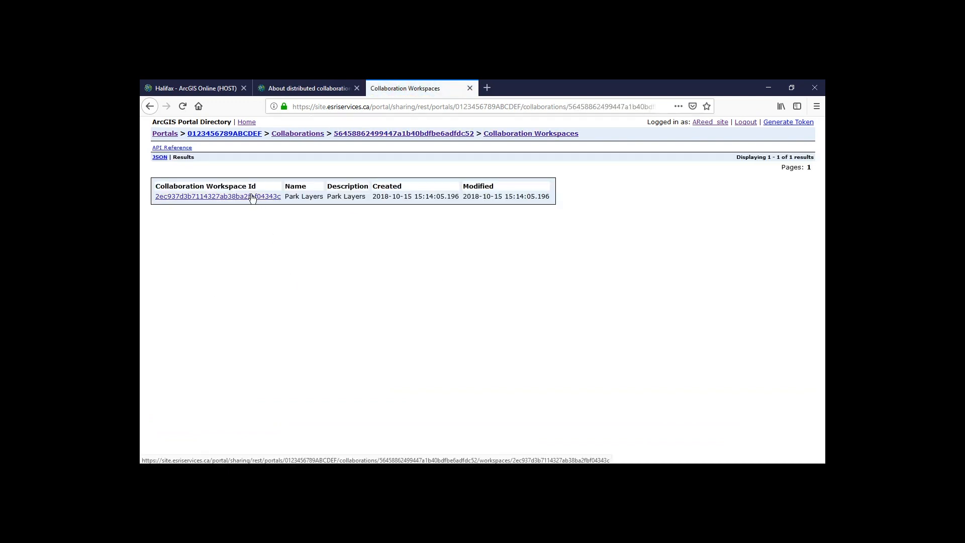
click(217, 196)
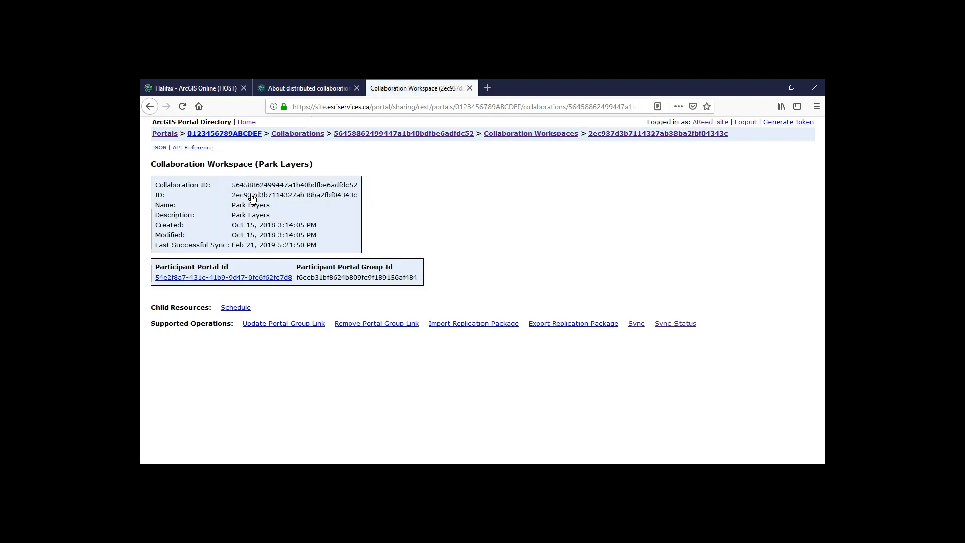
mouse_move(397, 300)
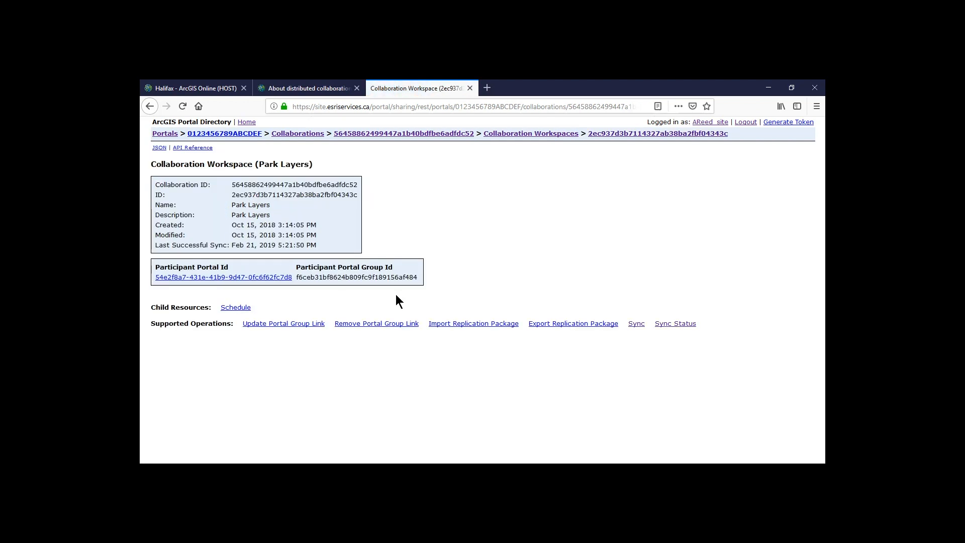
mouse_move(676, 323)
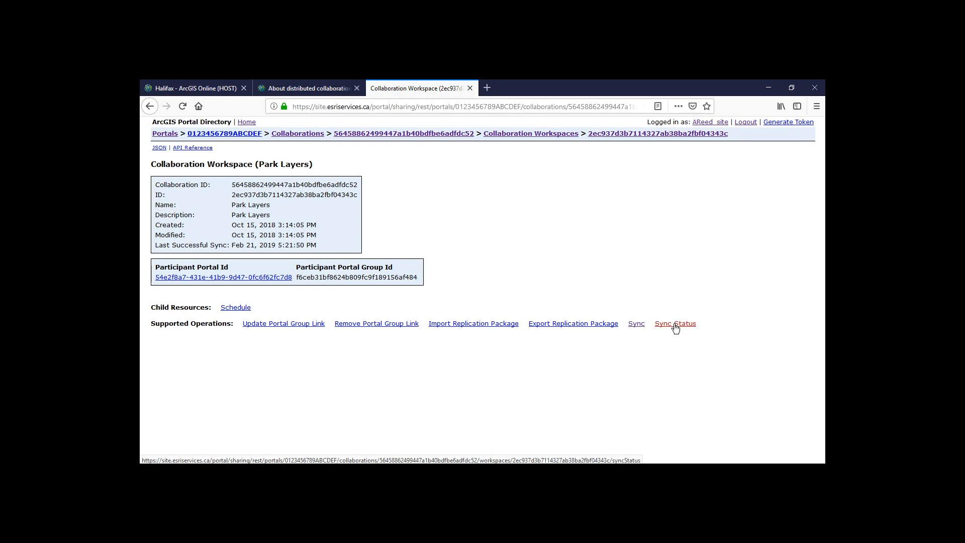
Review the Park Layers sync status listing completed runs, then return to ArcGIS Online
click(675, 323)
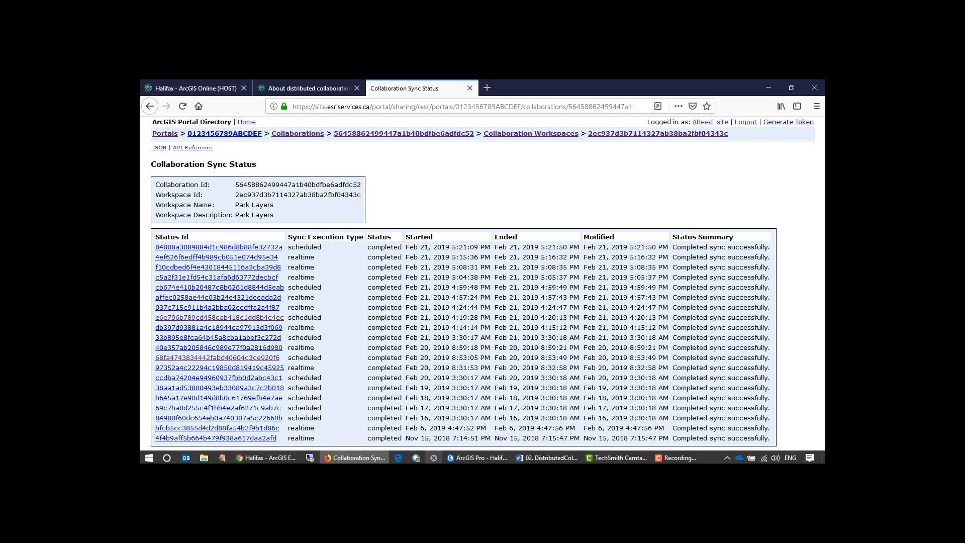
click(265, 458)
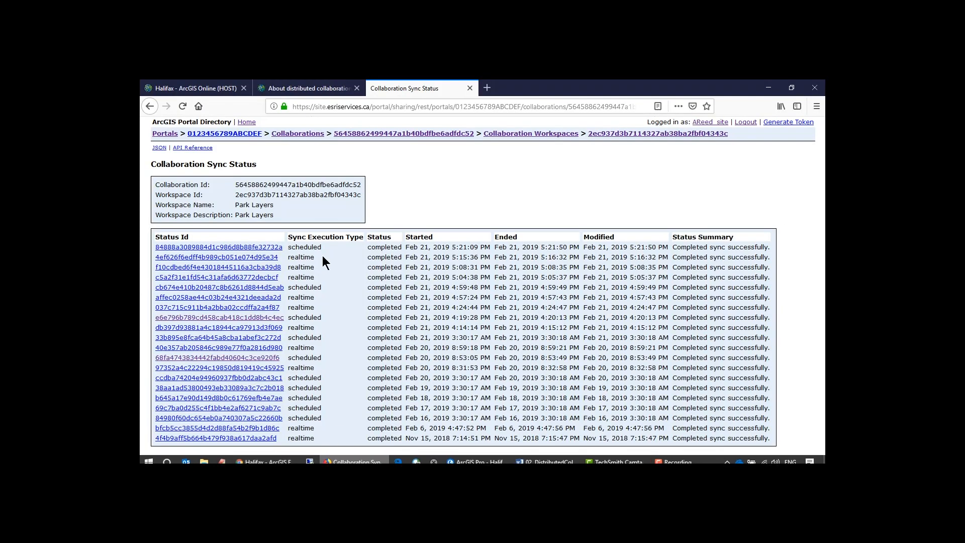
click(194, 88)
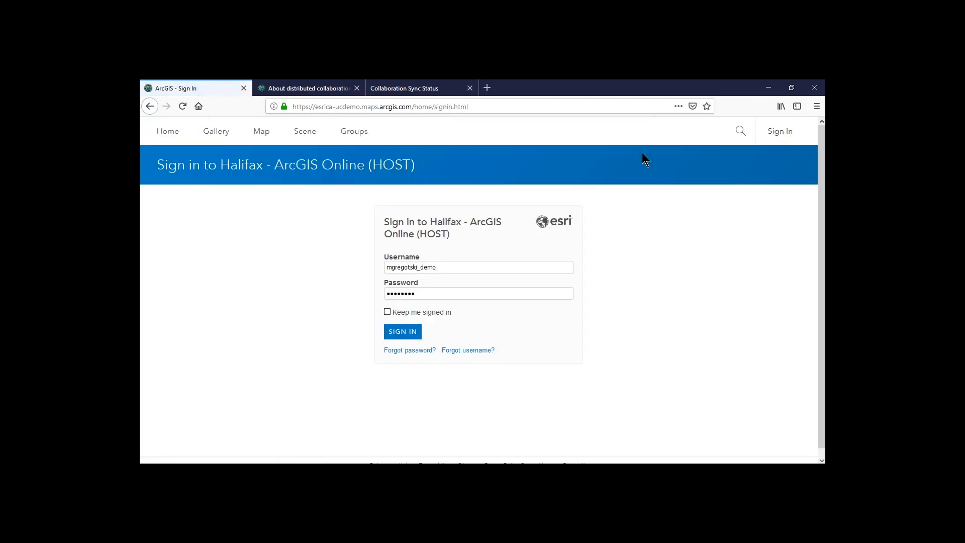
Sign in and load the Parks map with its layer list shown
click(401, 331)
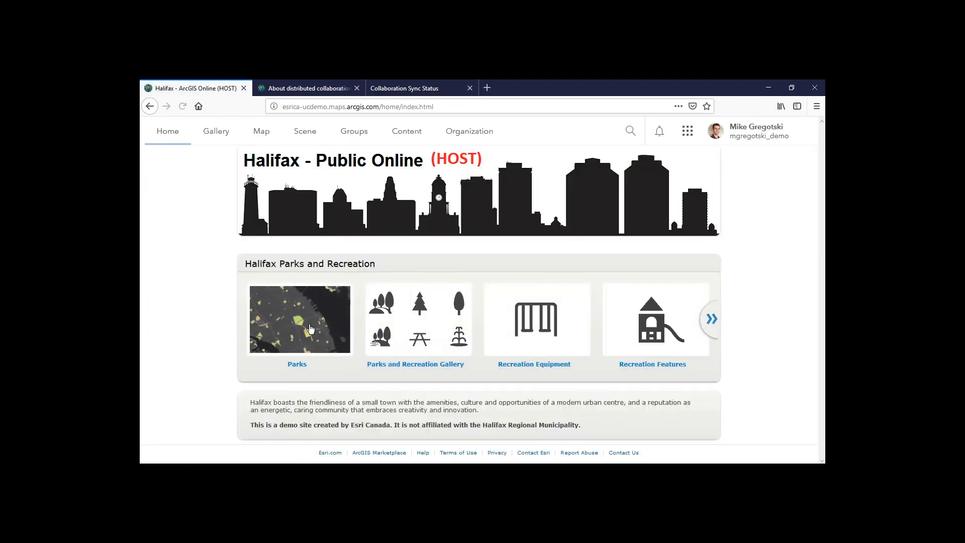
click(299, 319)
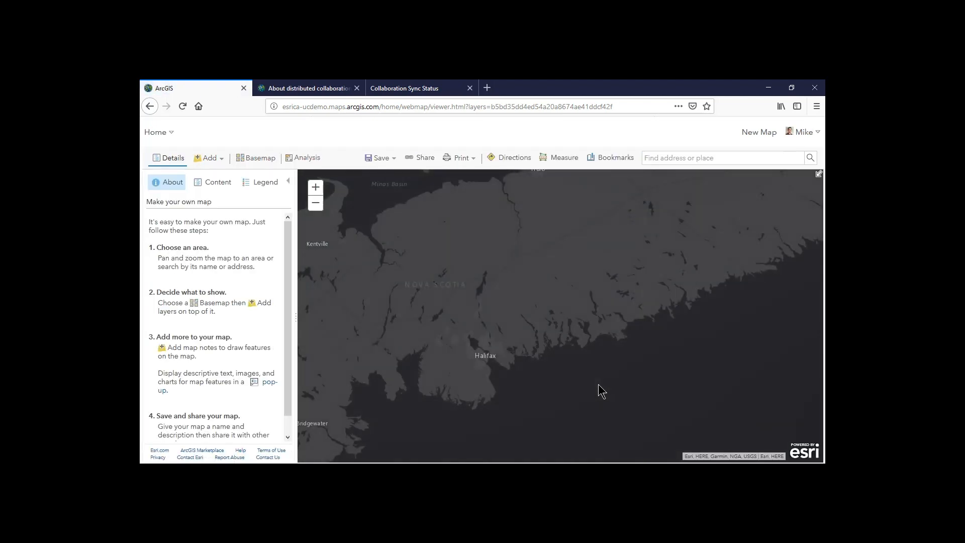
click(217, 182)
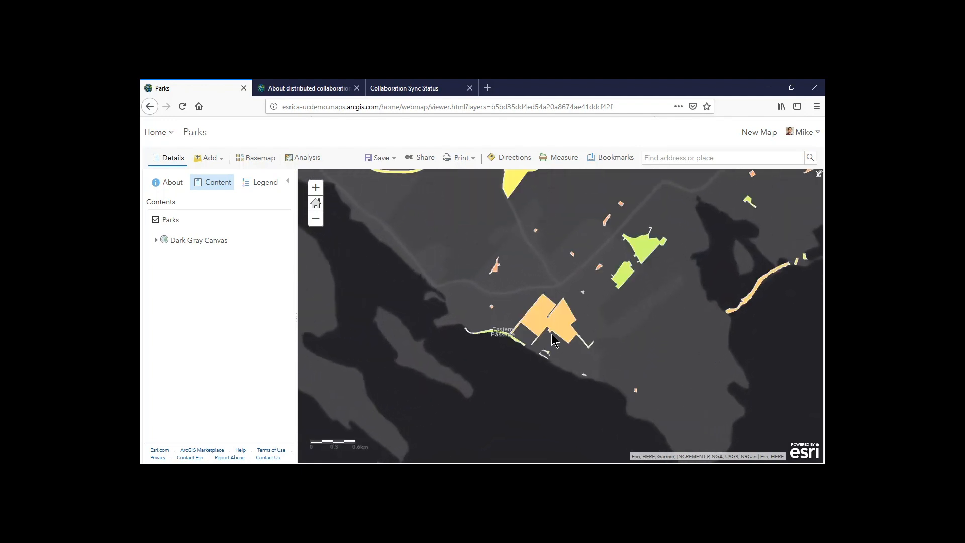
Check the Eastern Passage Commons district park's pop-up, edited by mgregotski_demo
click(550, 323)
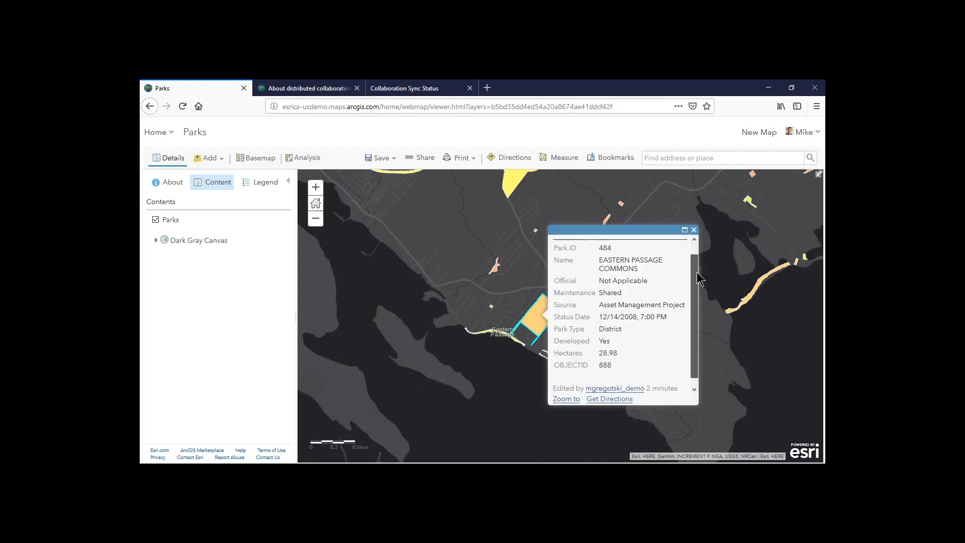
scroll(down, 3)
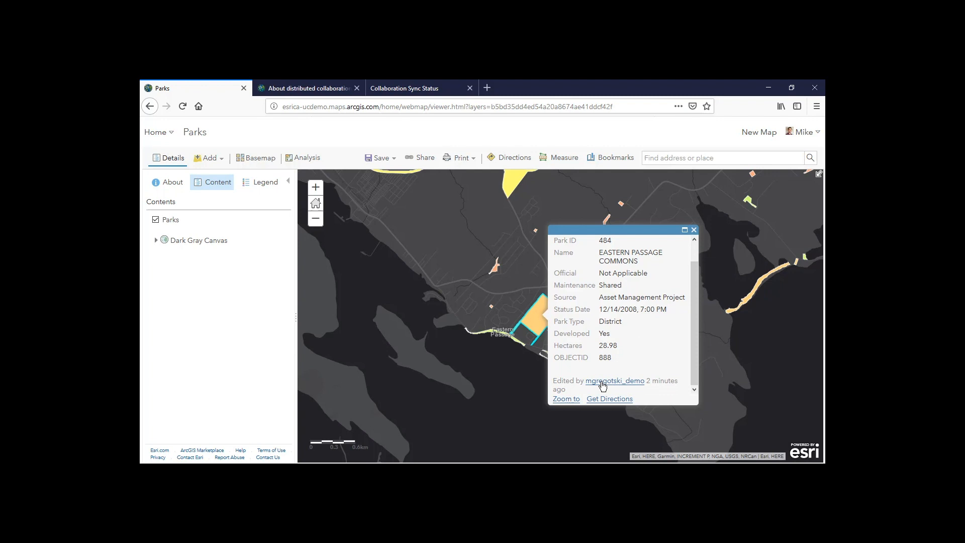
mouse_move(675, 373)
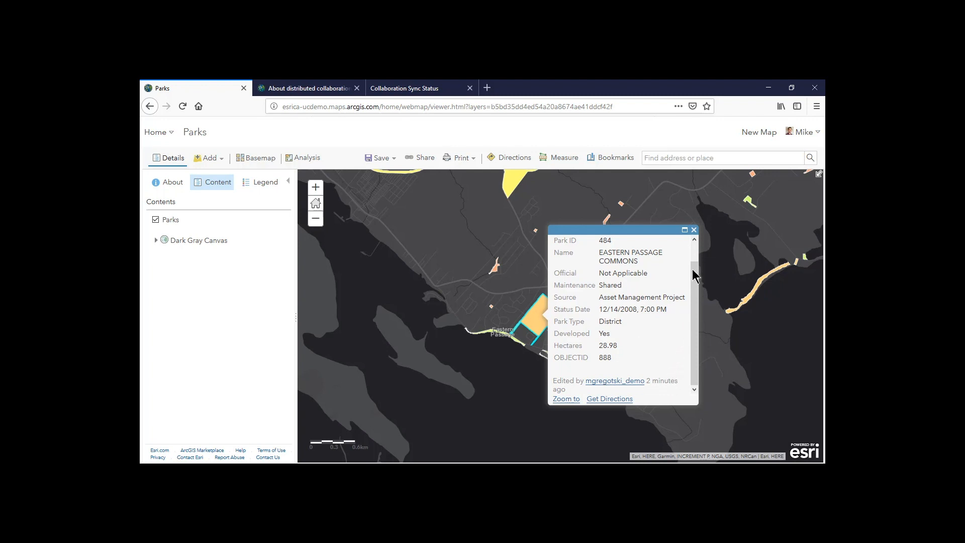
mouse_move(693, 234)
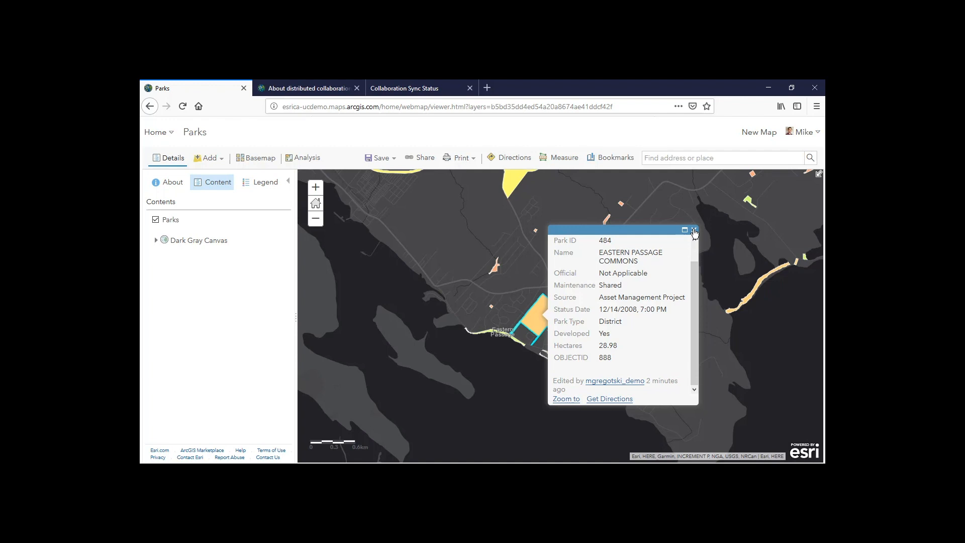
click(695, 231)
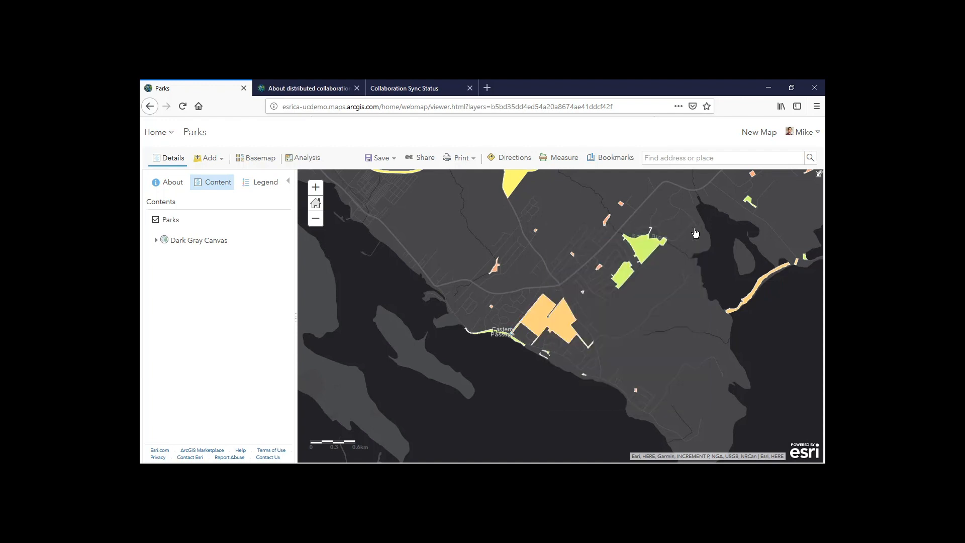